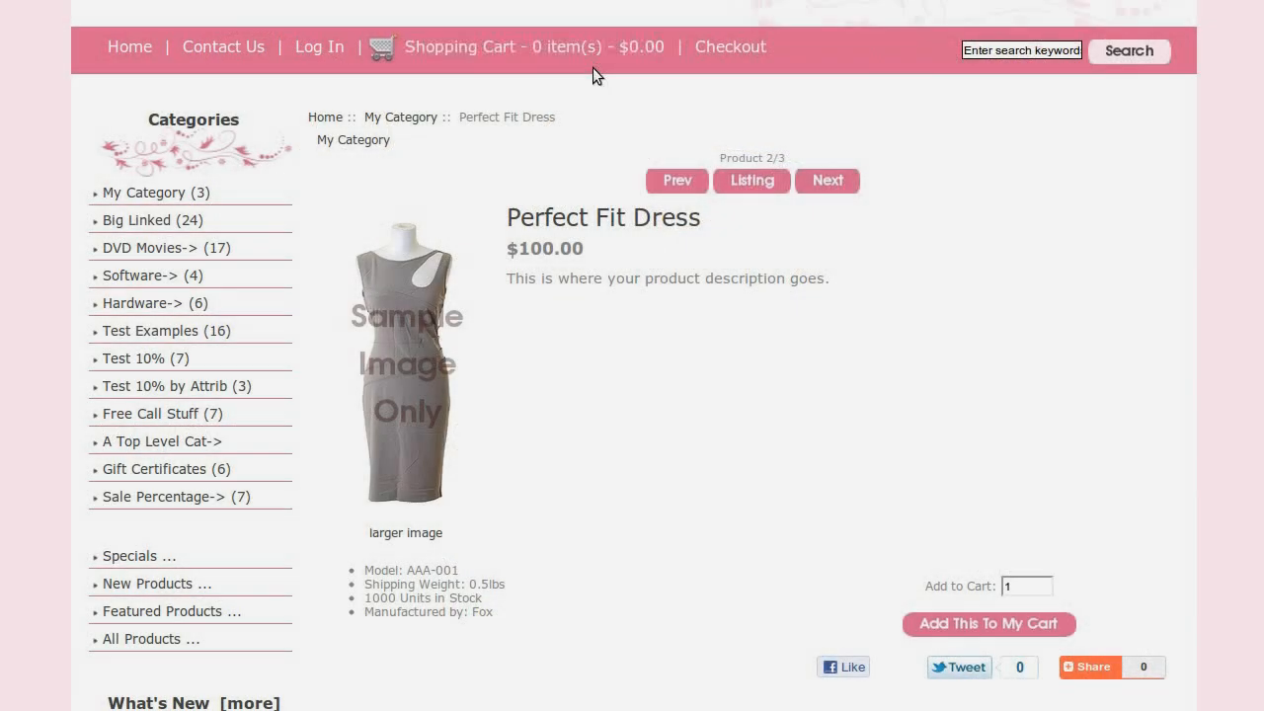
{"action": "mouse_move", "coordinate": [873, 437]}
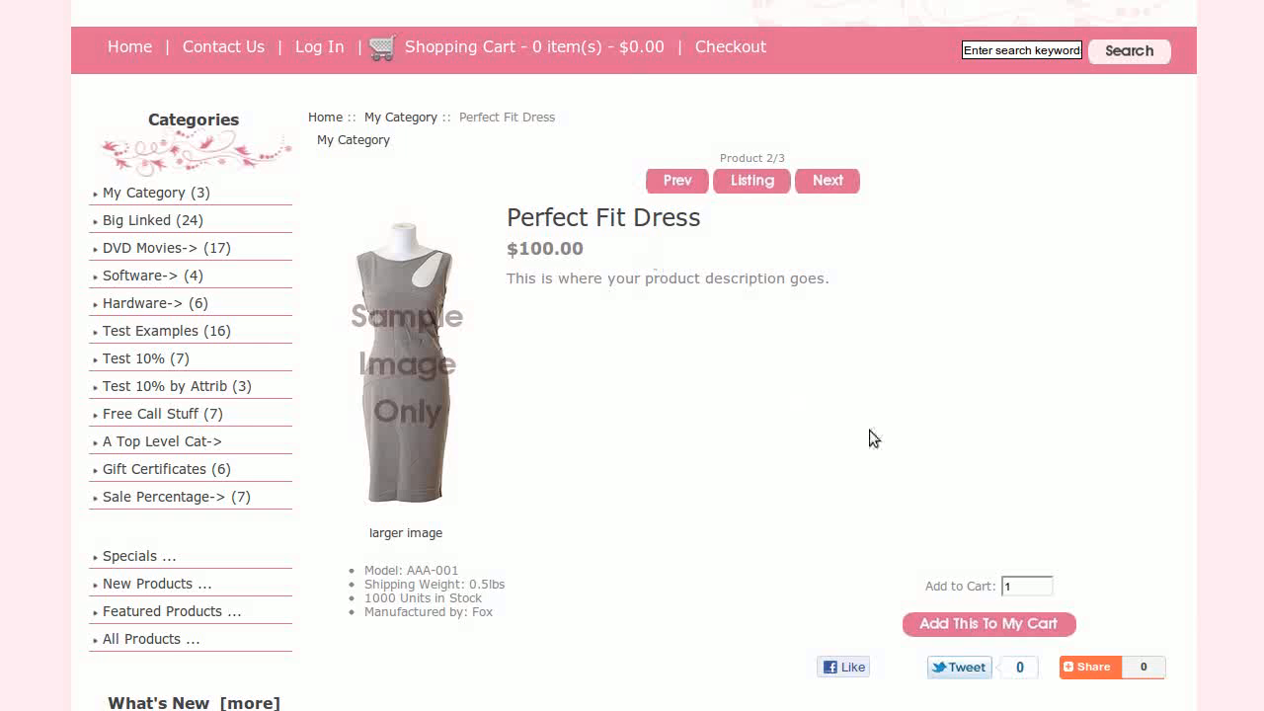
{"action": "mouse_move", "coordinate": [816, 414]}
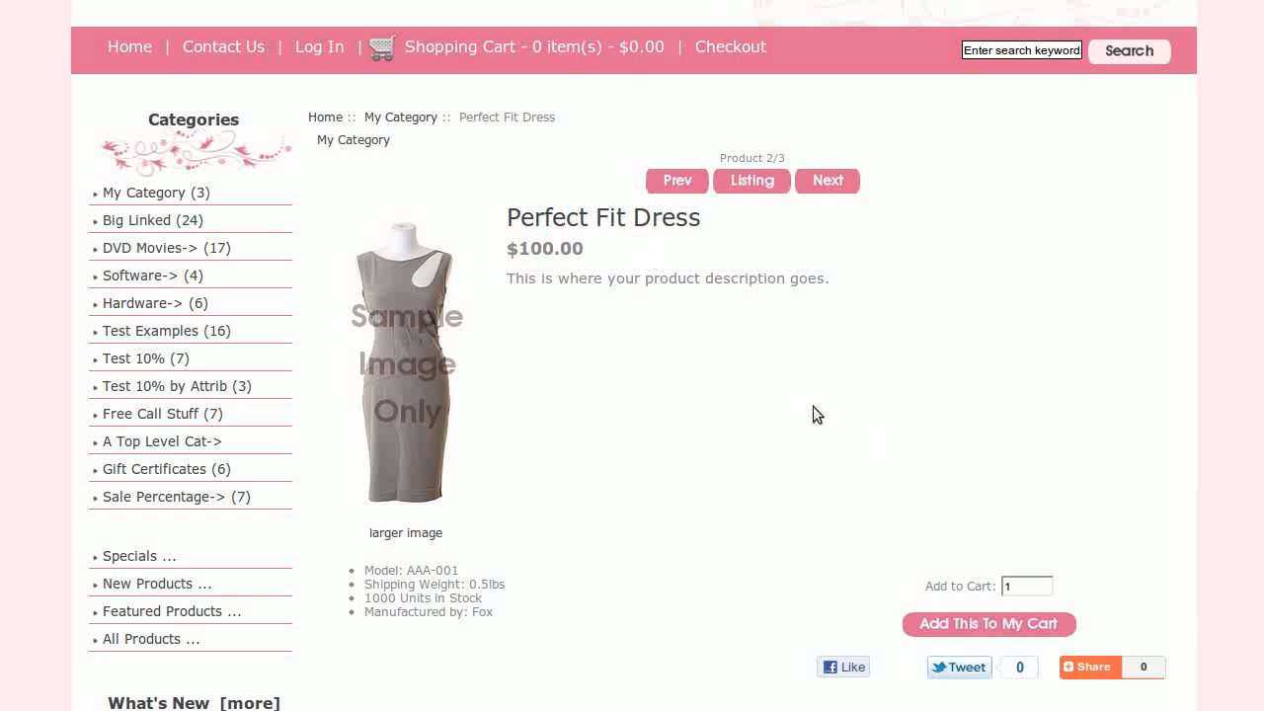
{"action": "mouse_move", "coordinate": [662, 428]}
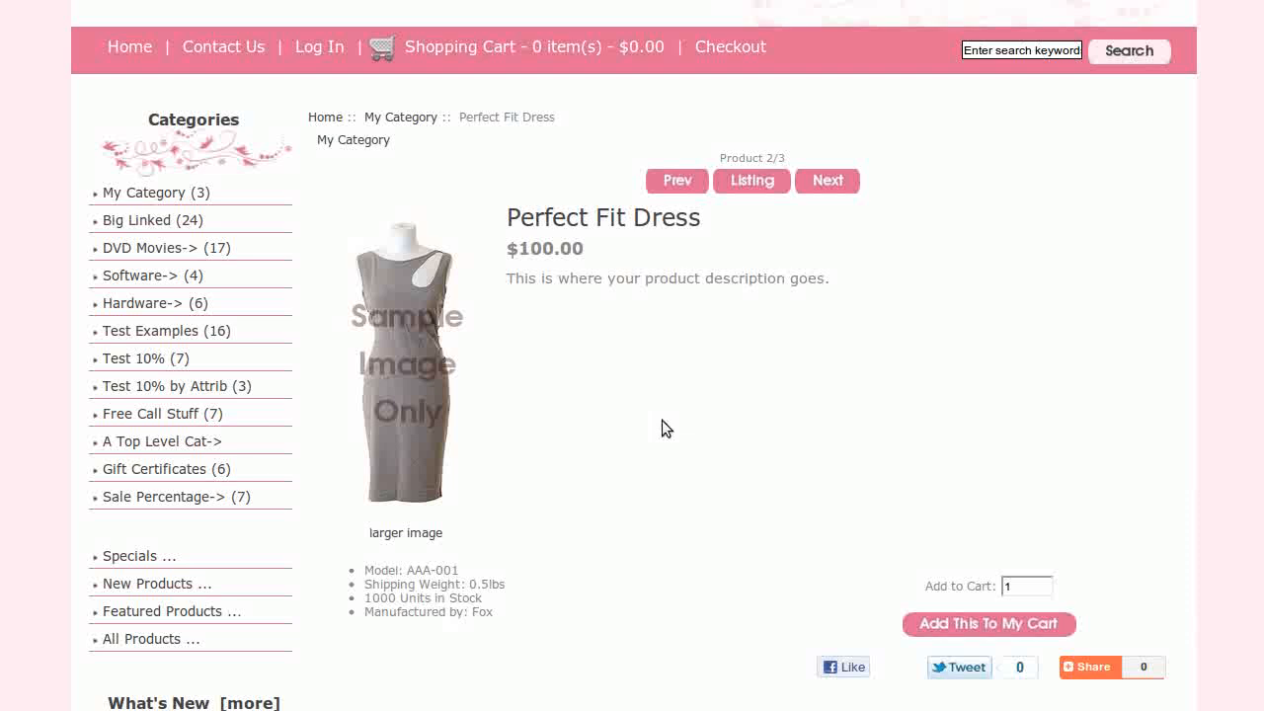
{"action": "mouse_move", "coordinate": [846, 432]}
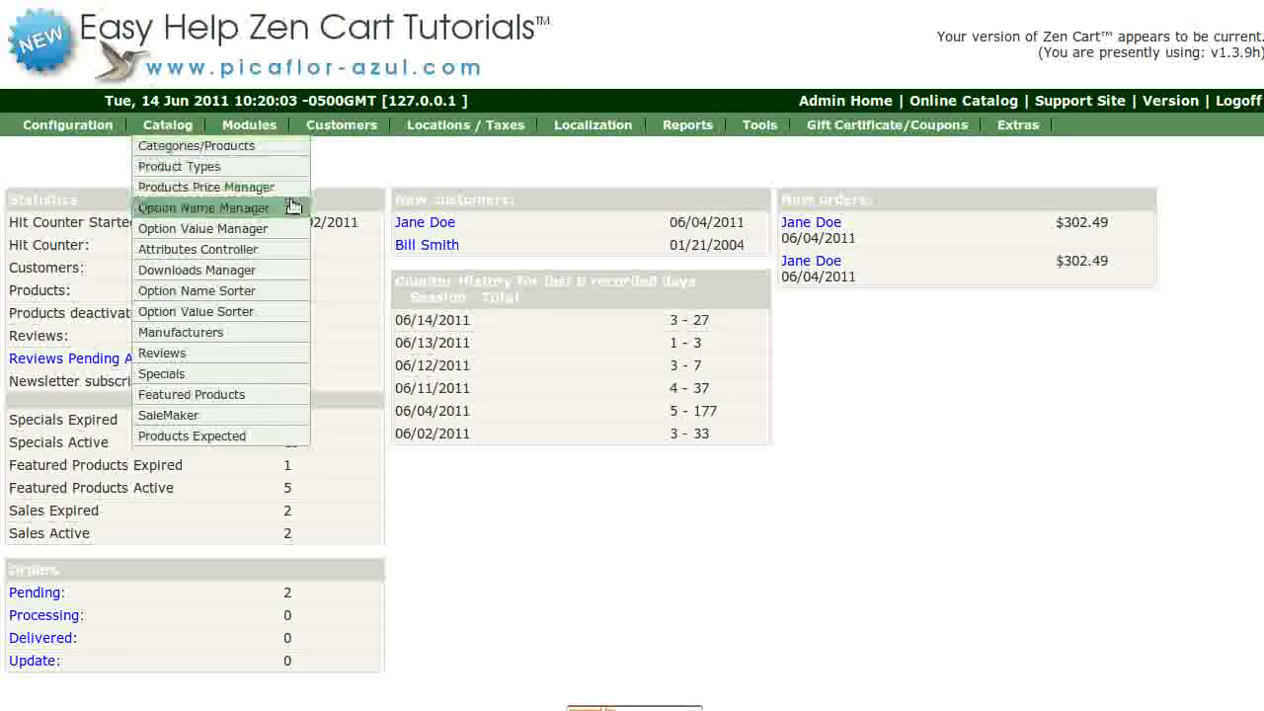
- Create a dropdown option name 'Color' with sort order 5
{"action": "left_click", "coordinate": [201, 207]}
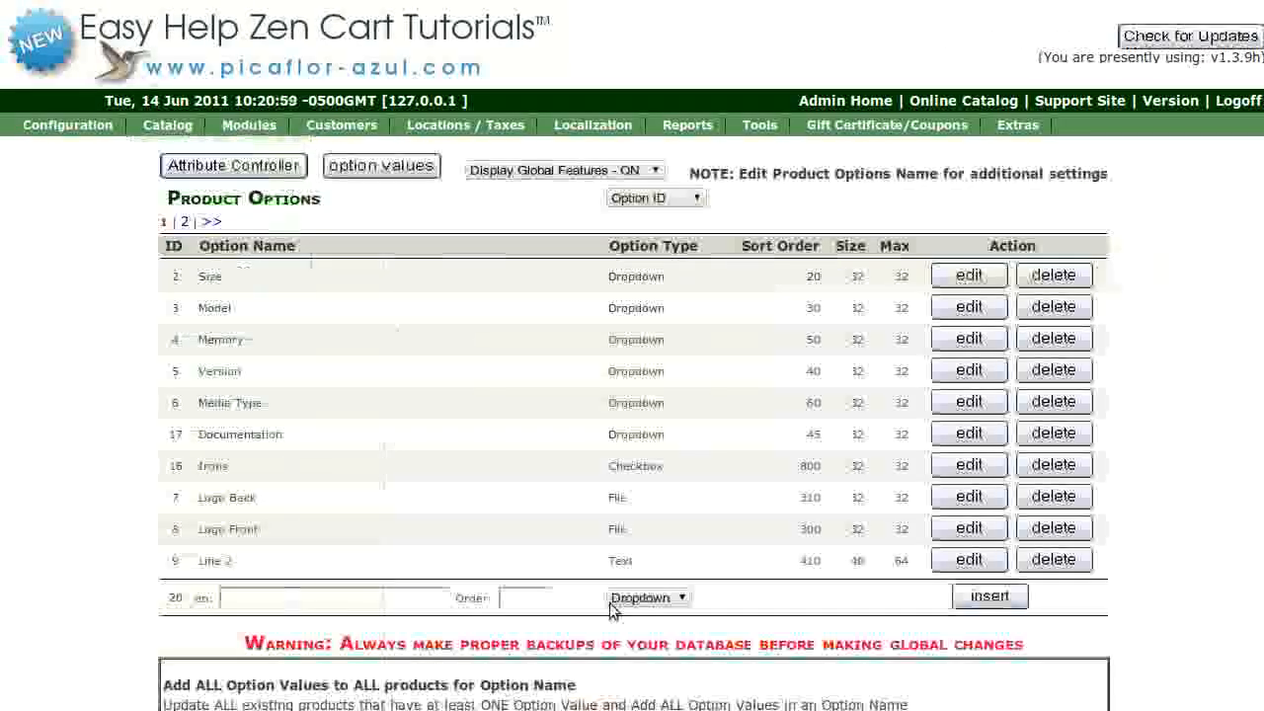
{"action": "left_click", "coordinate": [301, 597]}
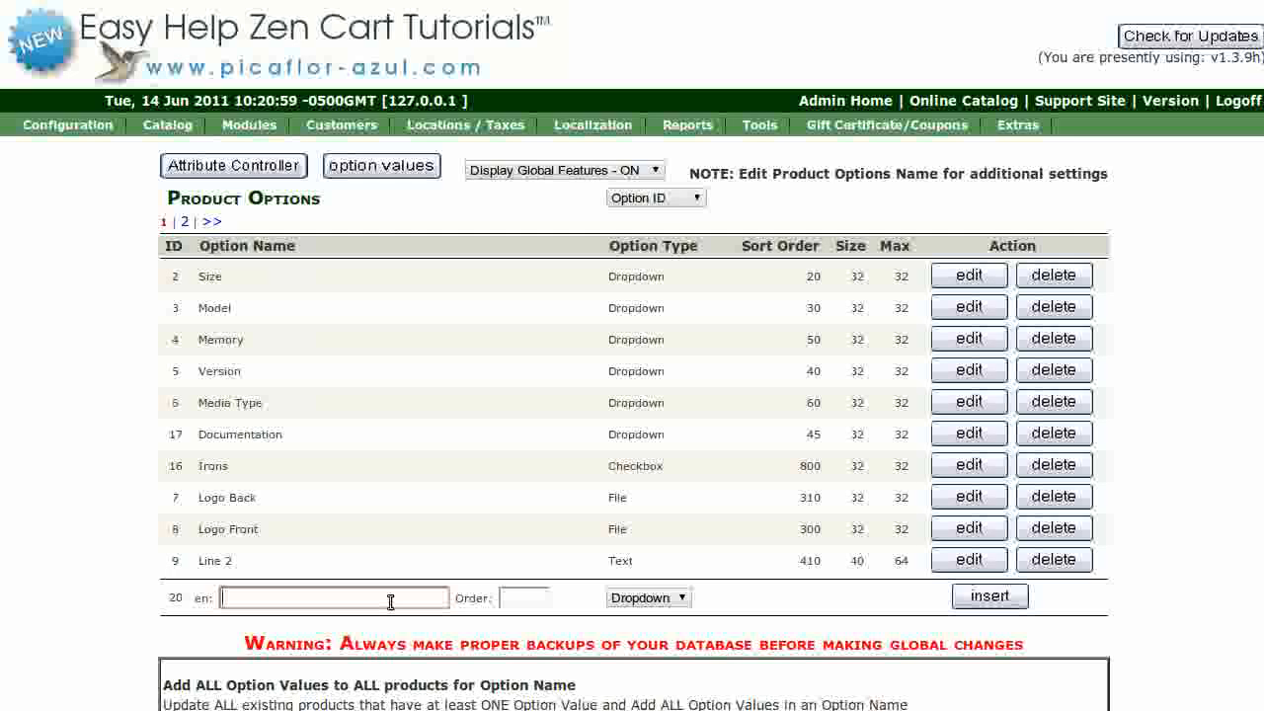
{"action": "type", "text": "Color"}
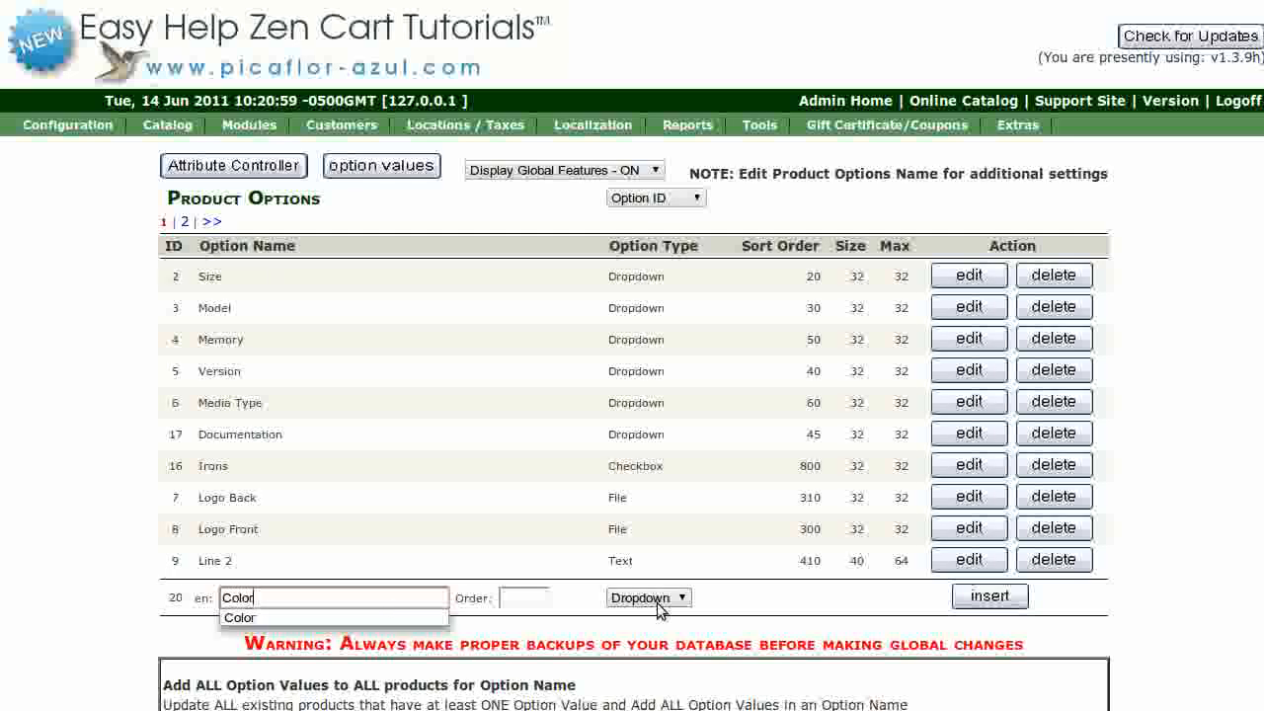
{"action": "left_click", "coordinate": [524, 597]}
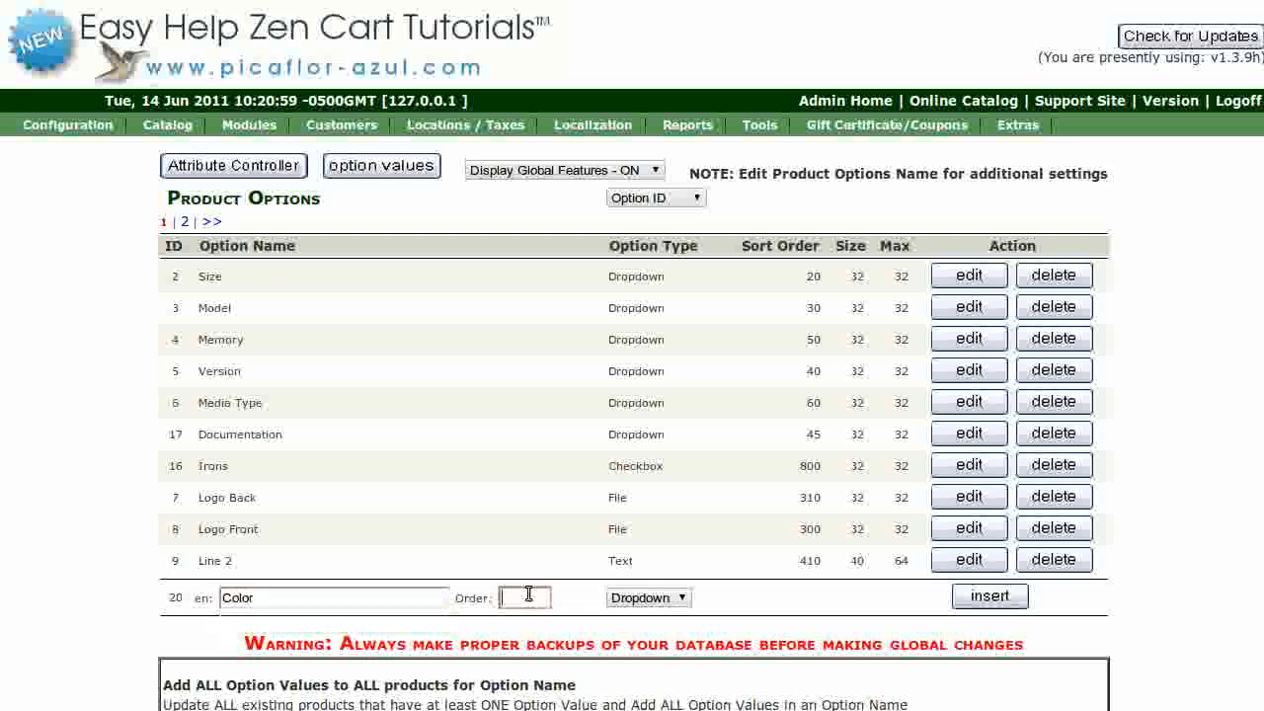
{"action": "type", "text": "5"}
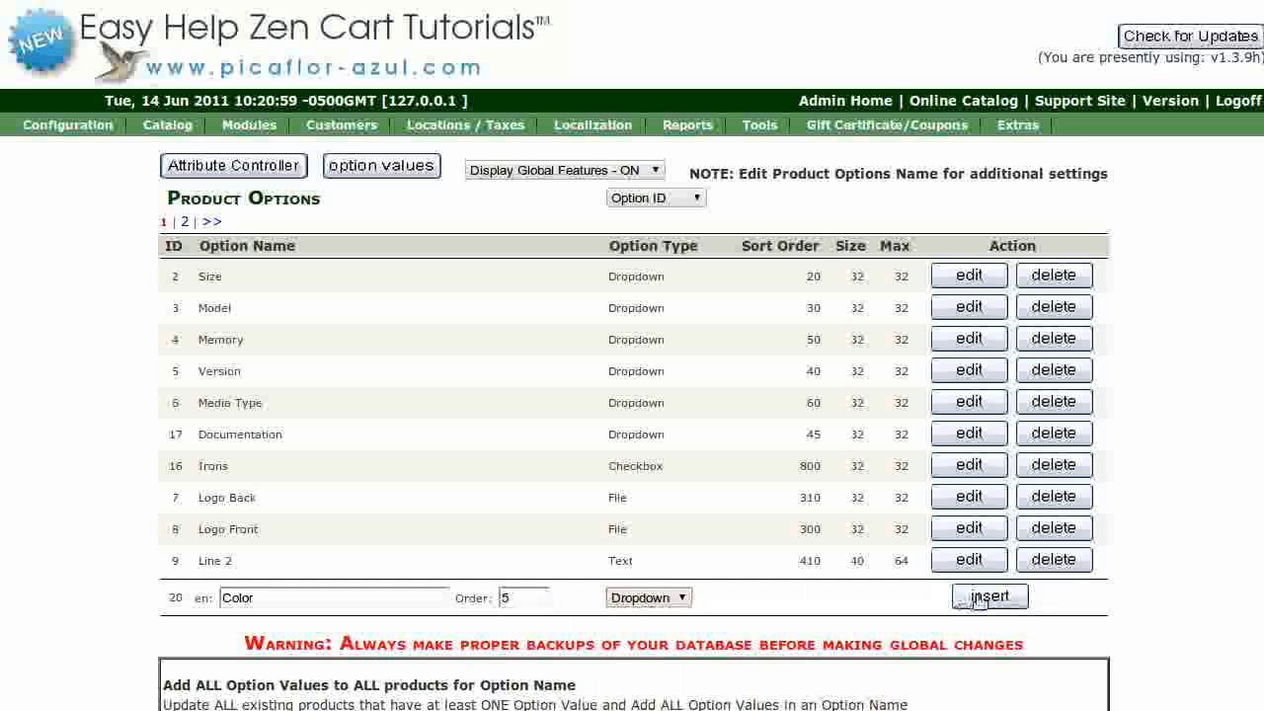
{"action": "left_click", "coordinate": [989, 597]}
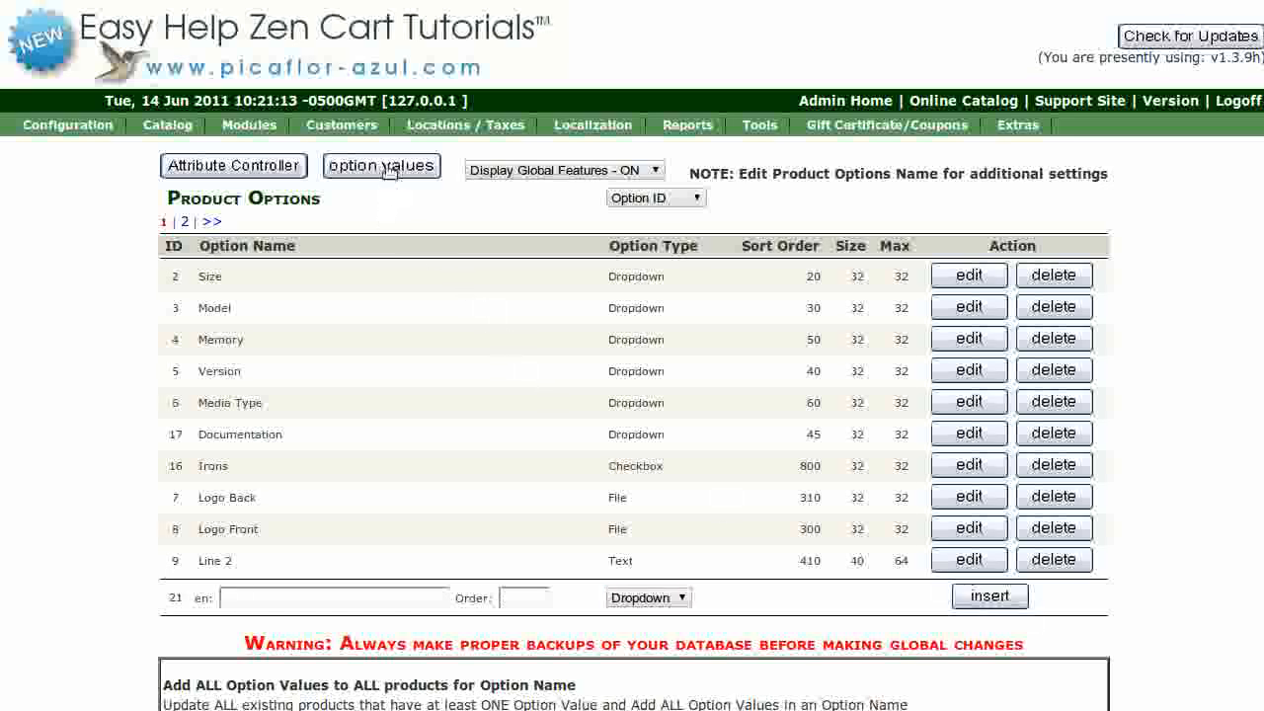
- Add Black as a Color option value with sort order 1
{"action": "left_click", "coordinate": [381, 164]}
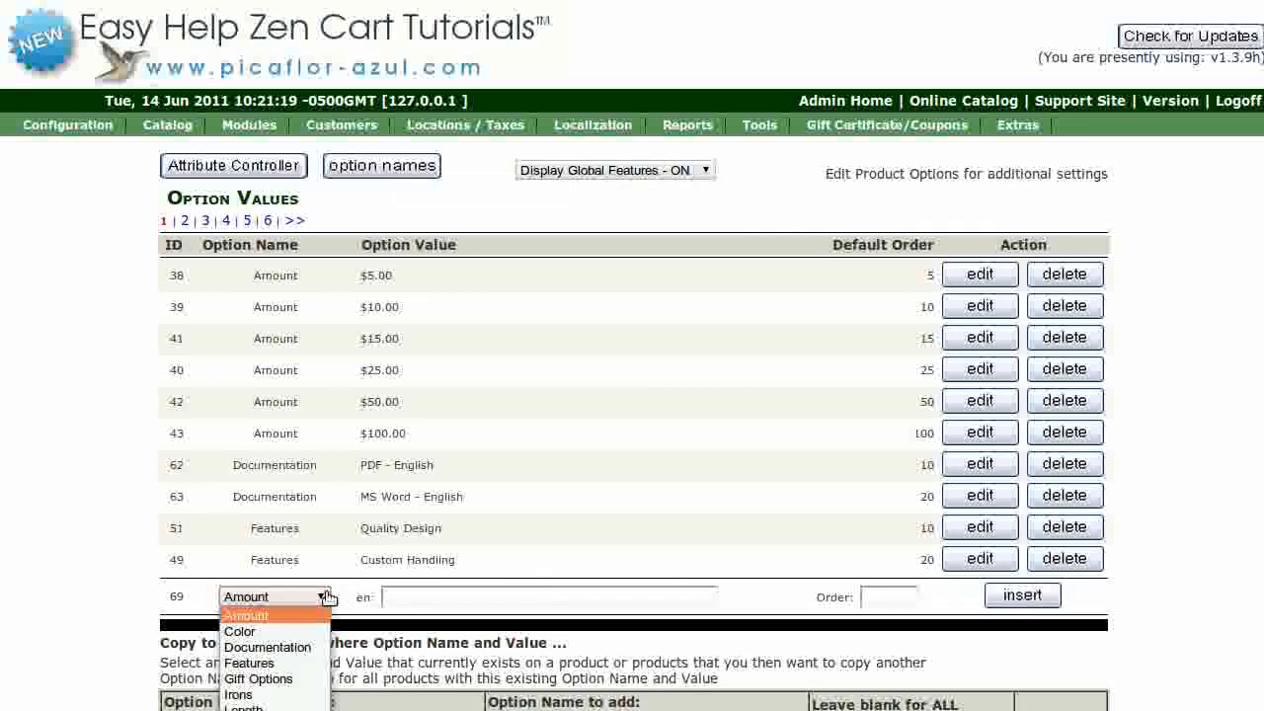
{"action": "left_click", "coordinate": [240, 631]}
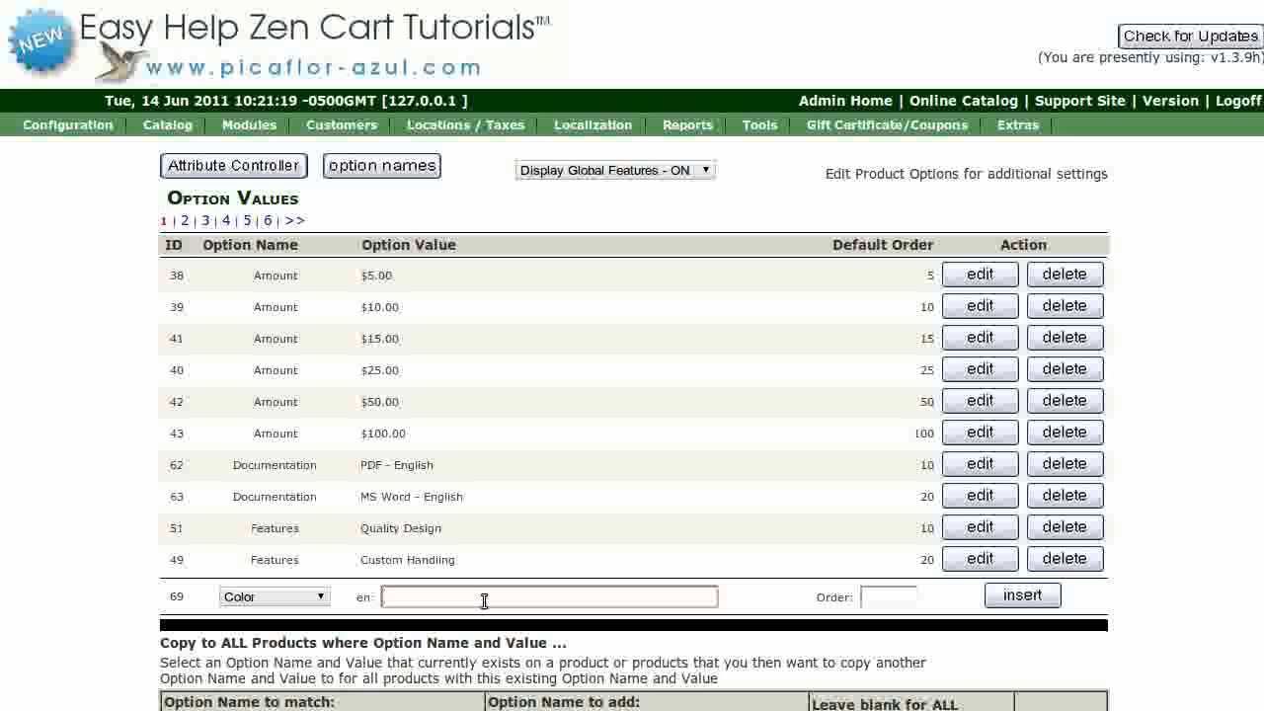
{"action": "type", "text": "Bl"}
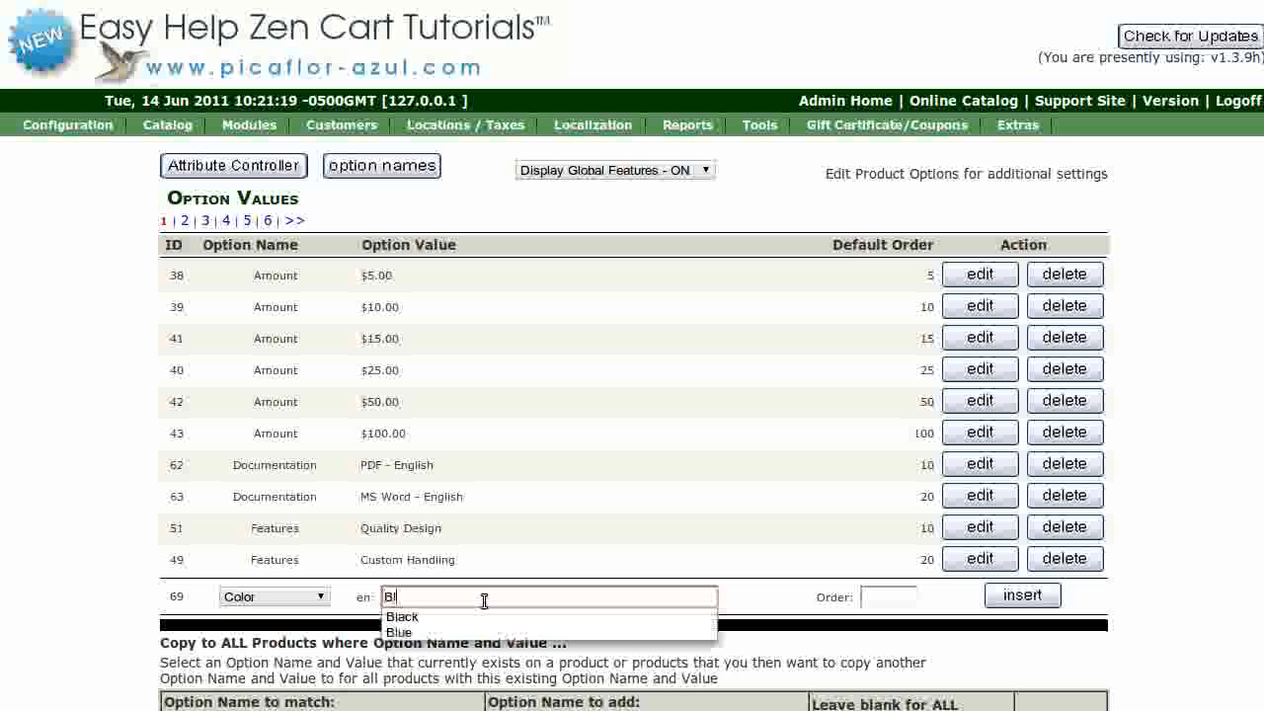
{"action": "left_click", "coordinate": [402, 616]}
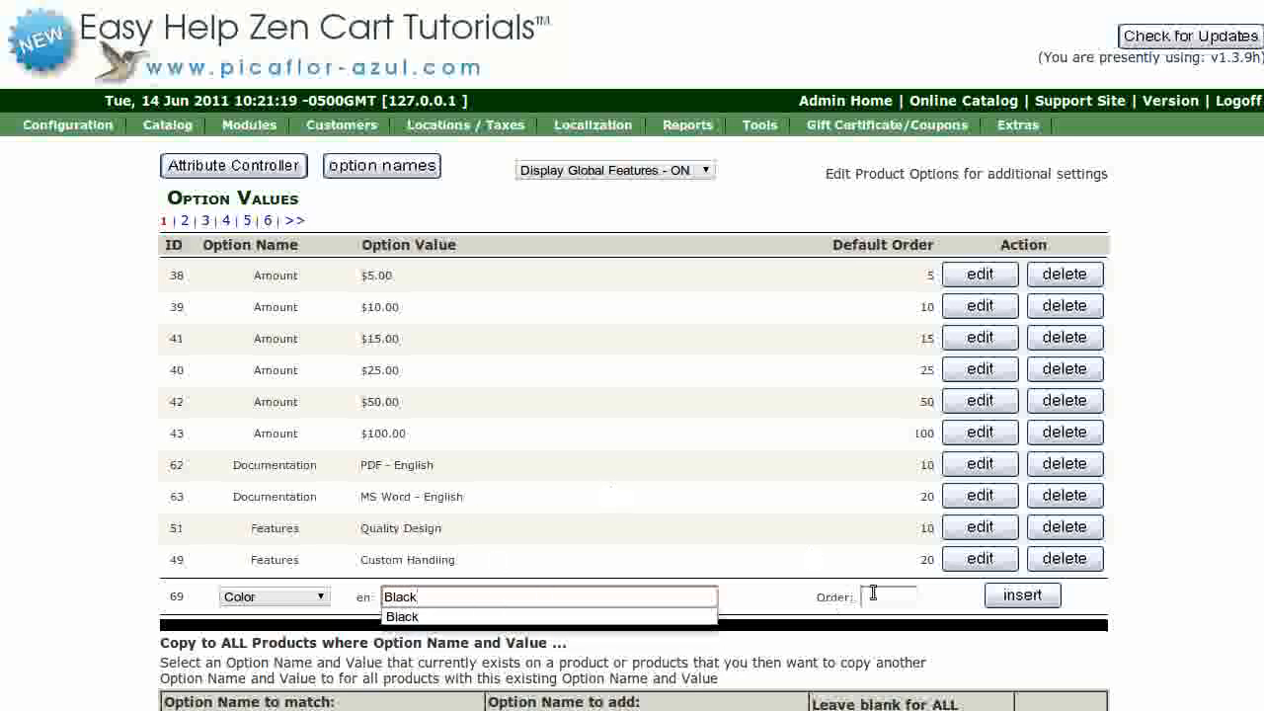
{"action": "left_click", "coordinate": [887, 597]}
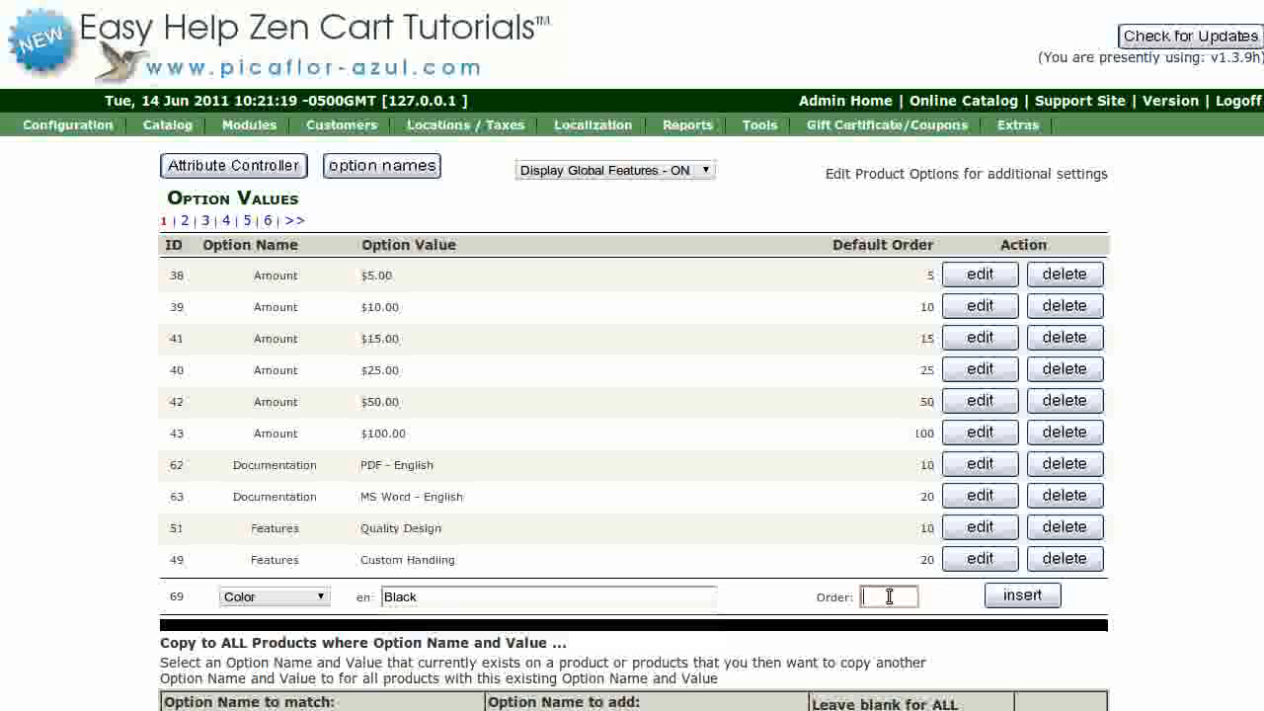
{"action": "type", "text": "1"}
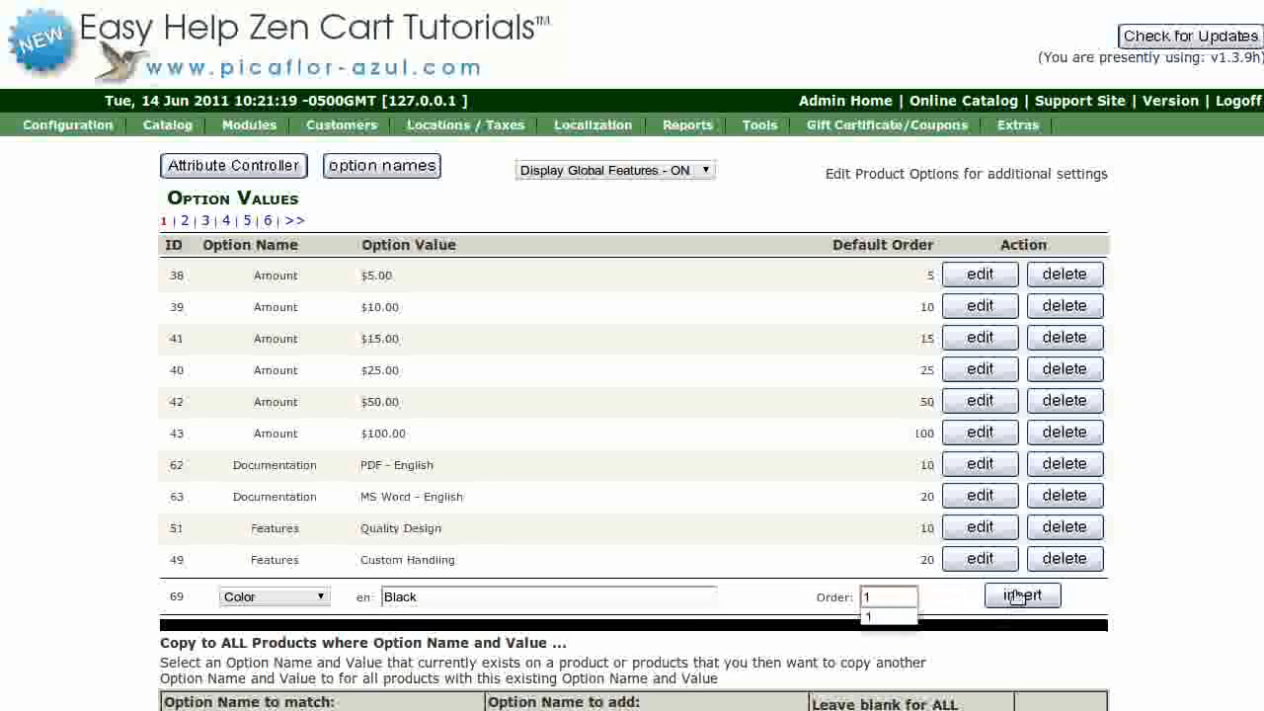
{"action": "left_click", "coordinate": [1022, 595]}
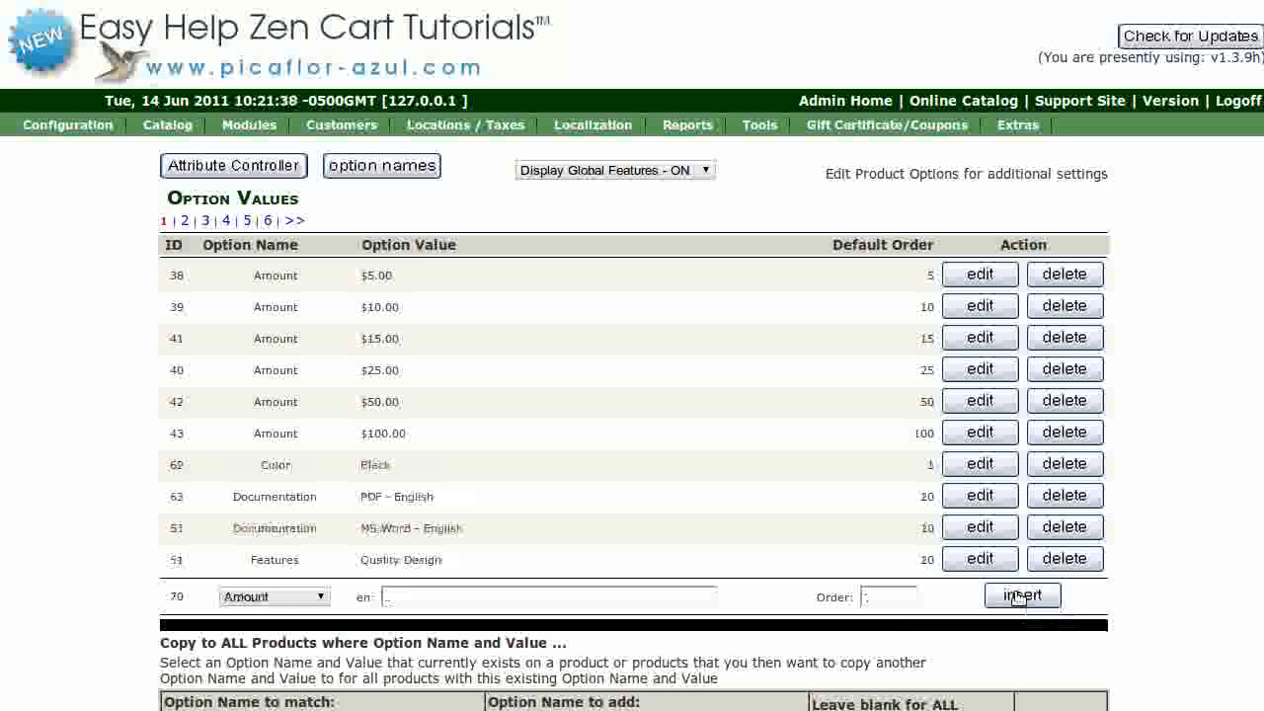
- Add Blue and then Green, with sort order 3, as Color values
{"action": "left_click", "coordinate": [1022, 595]}
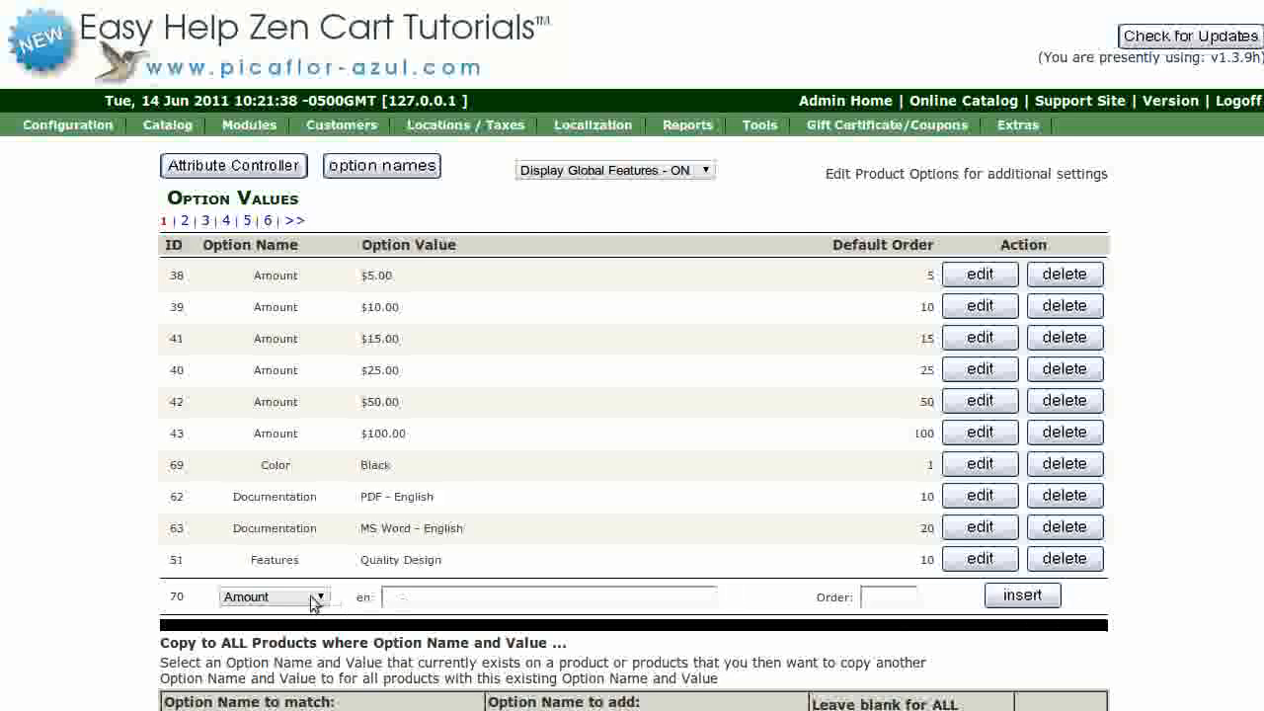
{"action": "left_click", "coordinate": [272, 597]}
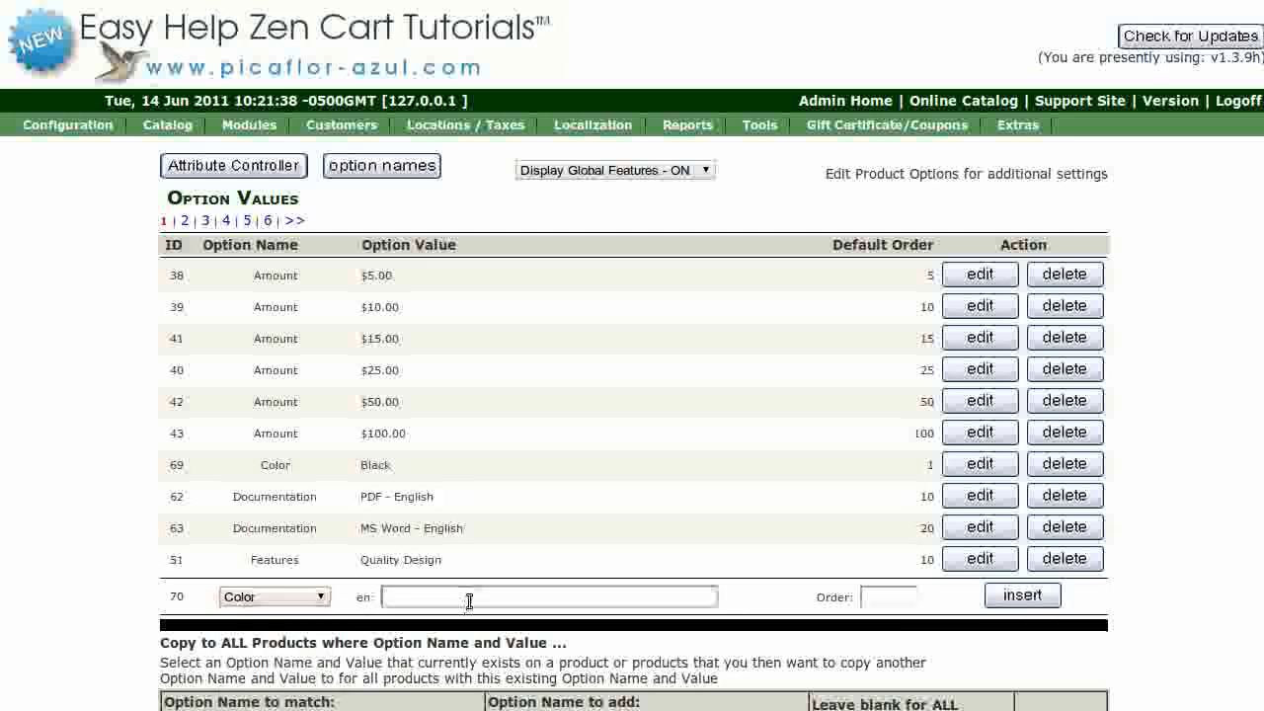
{"action": "type", "text": "Blue"}
{"action": "left_click", "coordinate": [889, 596]}
{"action": "type", "text": "2"}
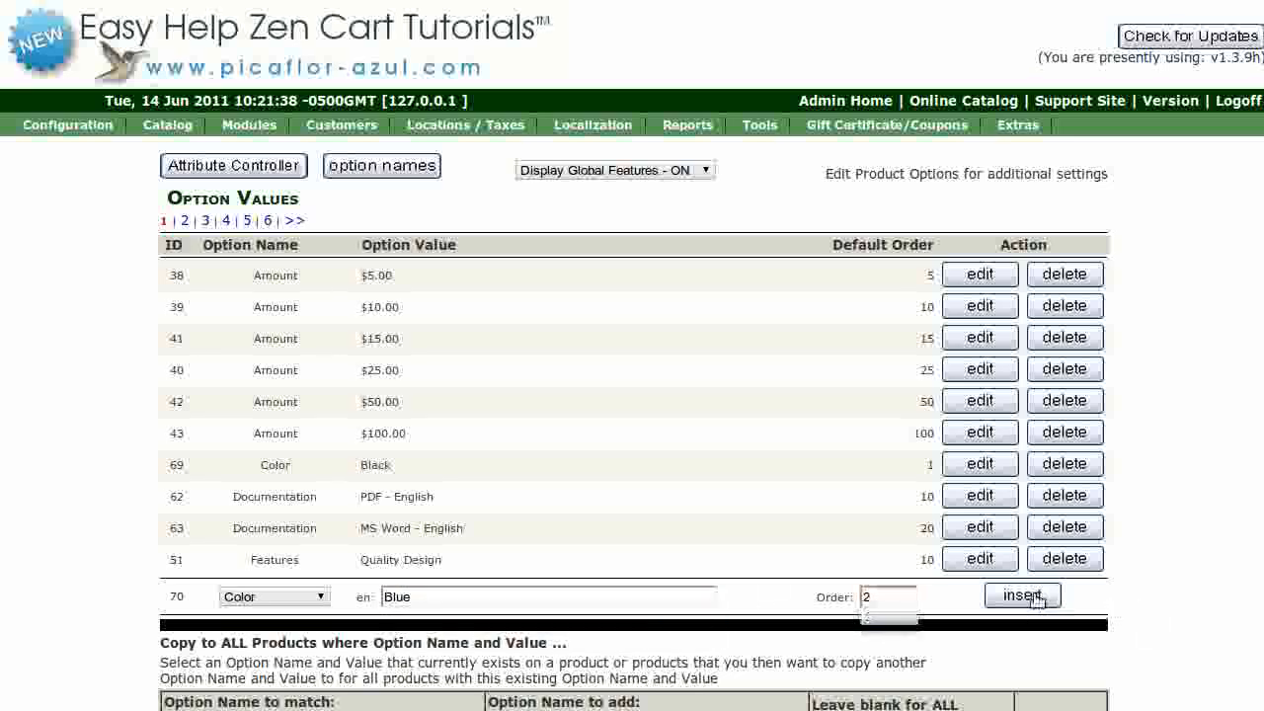
{"action": "left_click", "coordinate": [1022, 595]}
{"action": "type", "text": "Gr"}
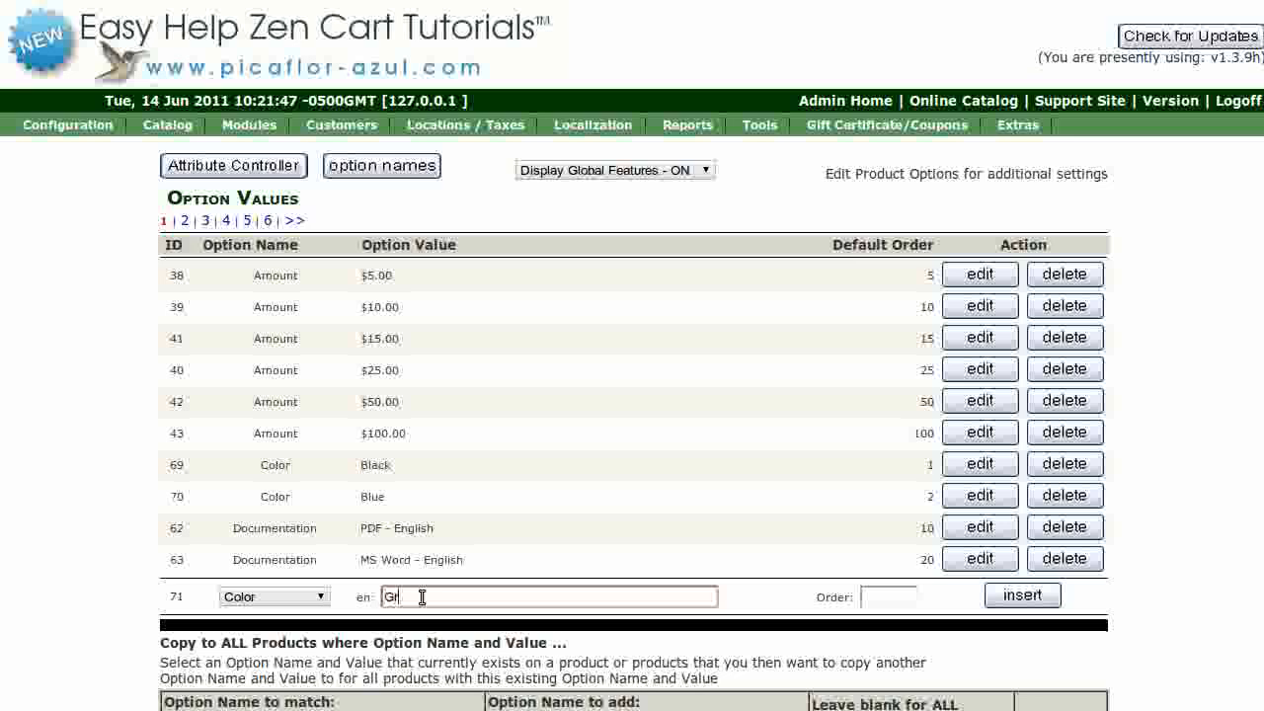
{"action": "type", "text": "een"}
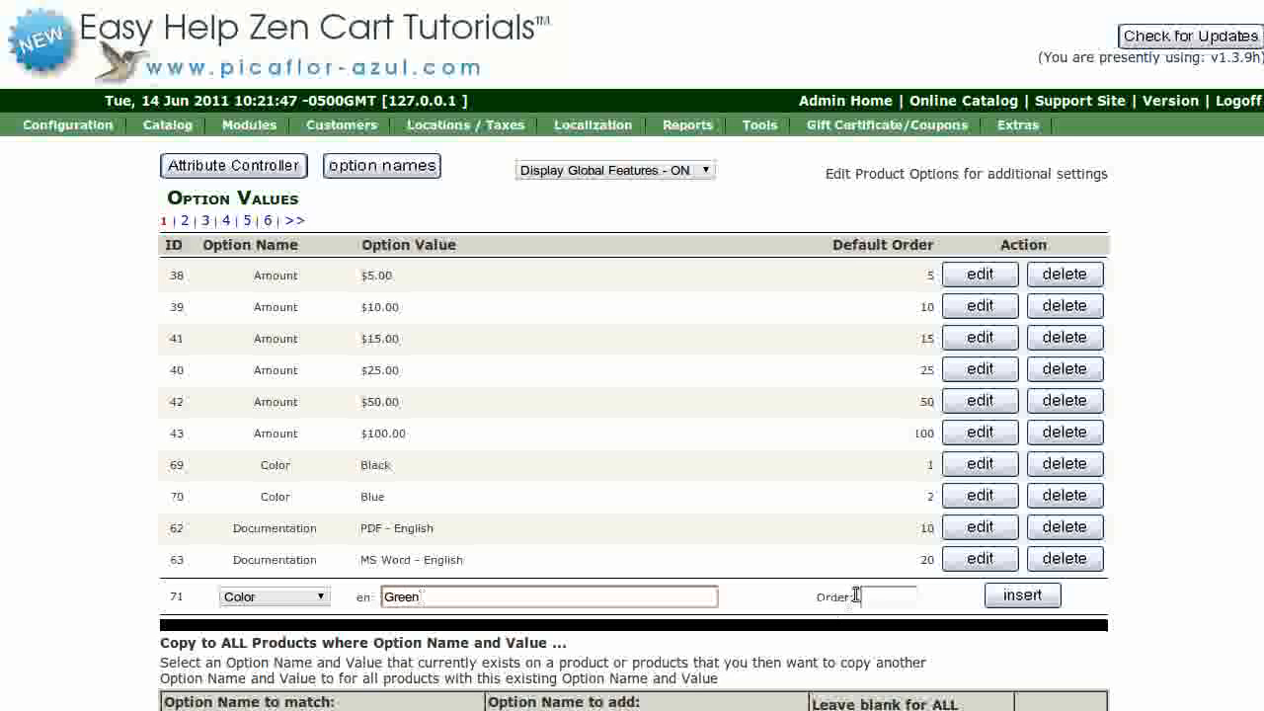
{"action": "type", "text": "3"}
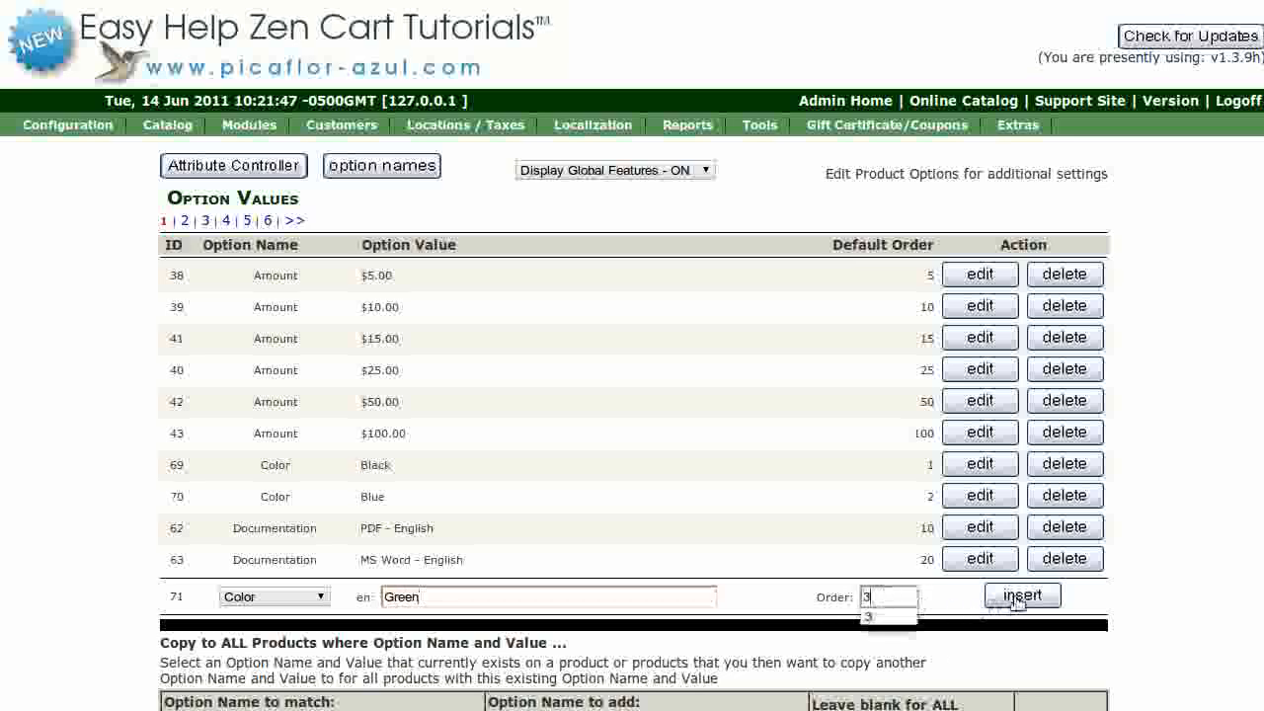
{"action": "left_click", "coordinate": [1022, 595]}
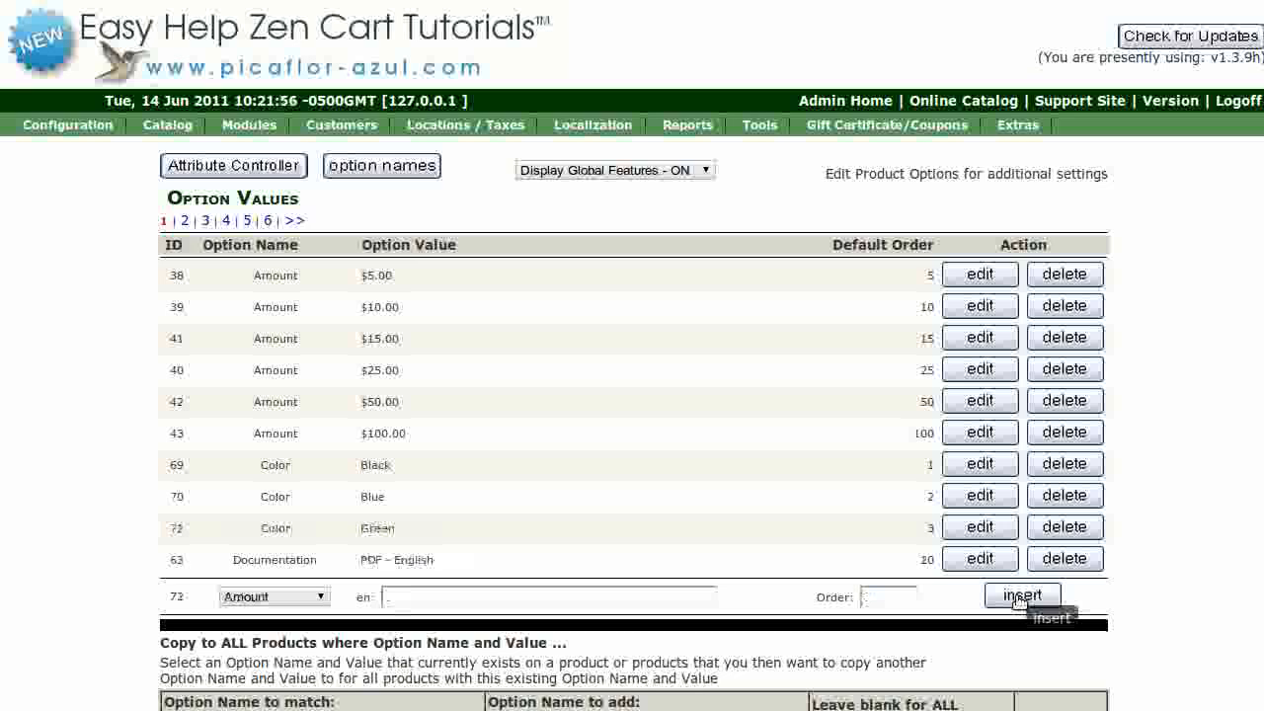
{"action": "left_click", "coordinate": [1022, 595]}
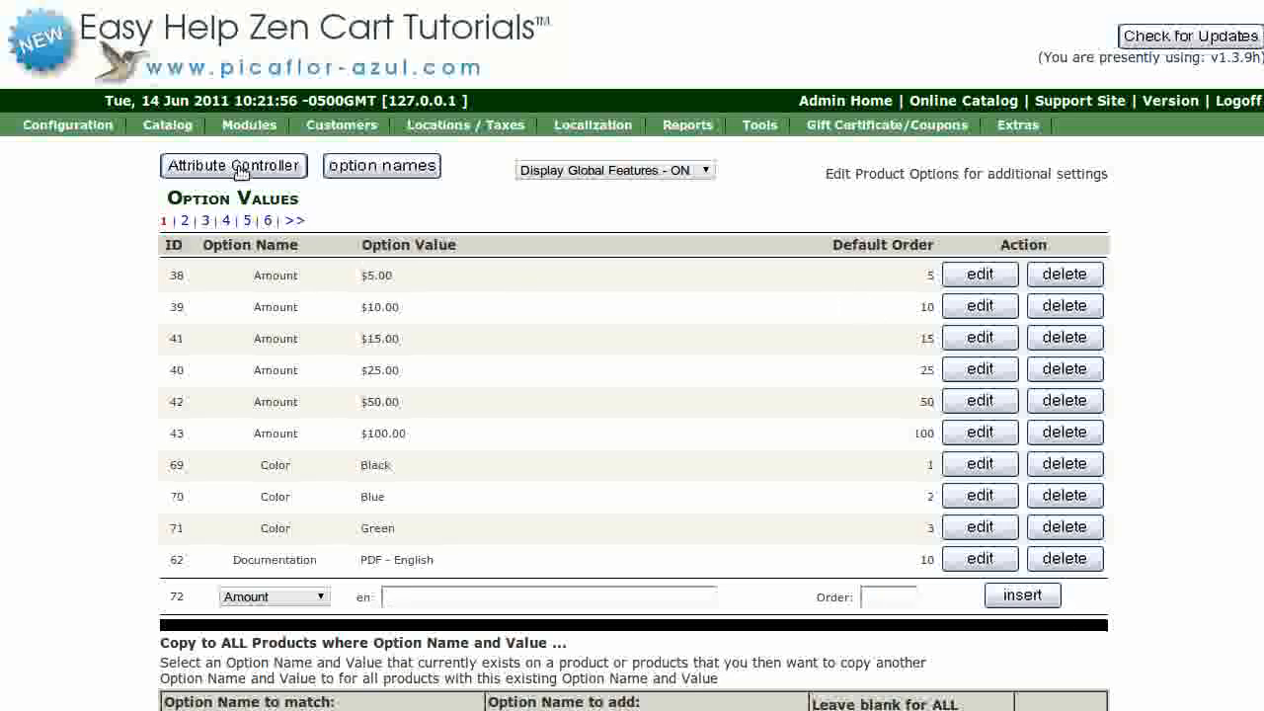
- Attach the Color value Black to Perfect Fit Dress in the Attributes Controller
{"action": "left_click", "coordinate": [233, 165]}
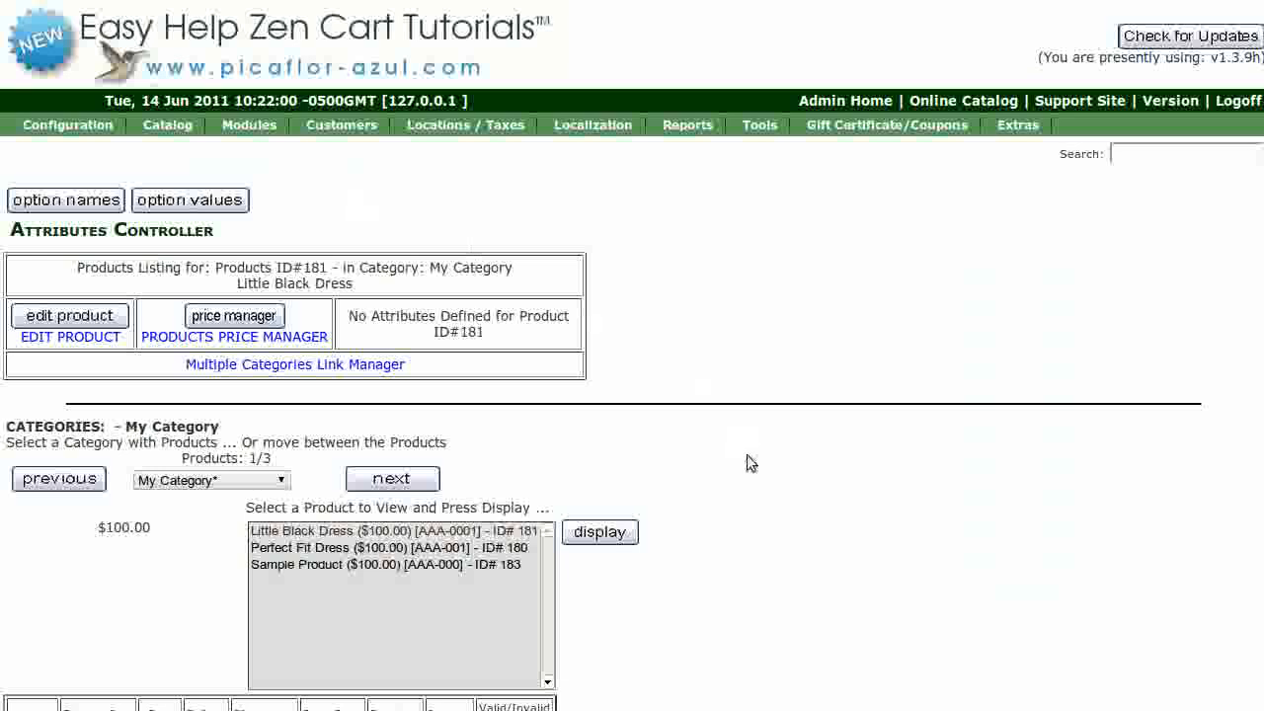
{"action": "mouse_move", "coordinate": [676, 617]}
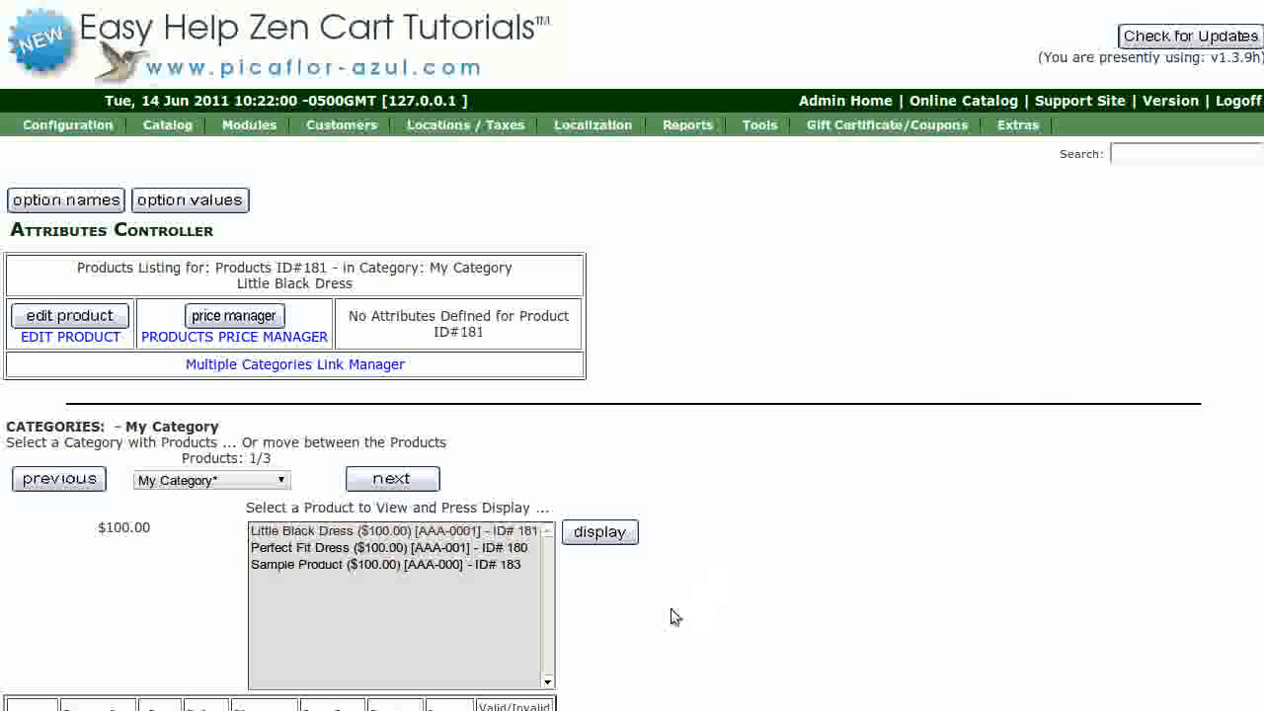
{"action": "mouse_move", "coordinate": [514, 558]}
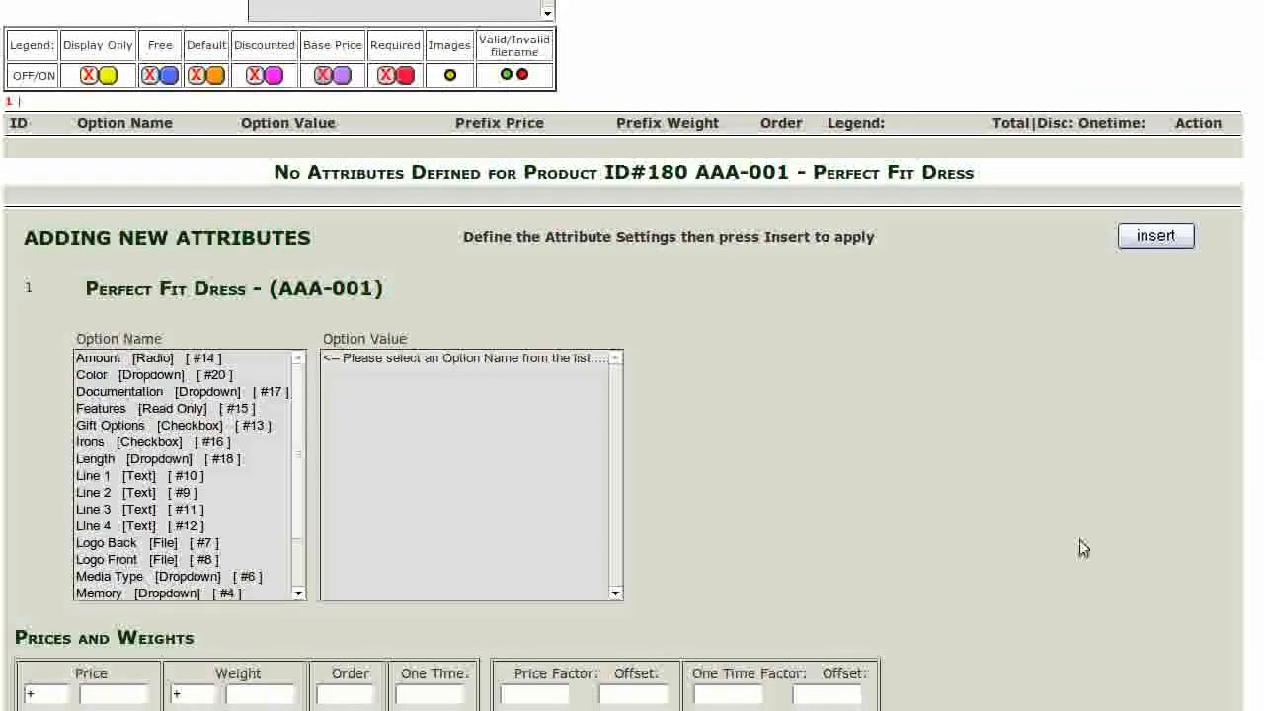
{"action": "mouse_move", "coordinate": [1146, 544]}
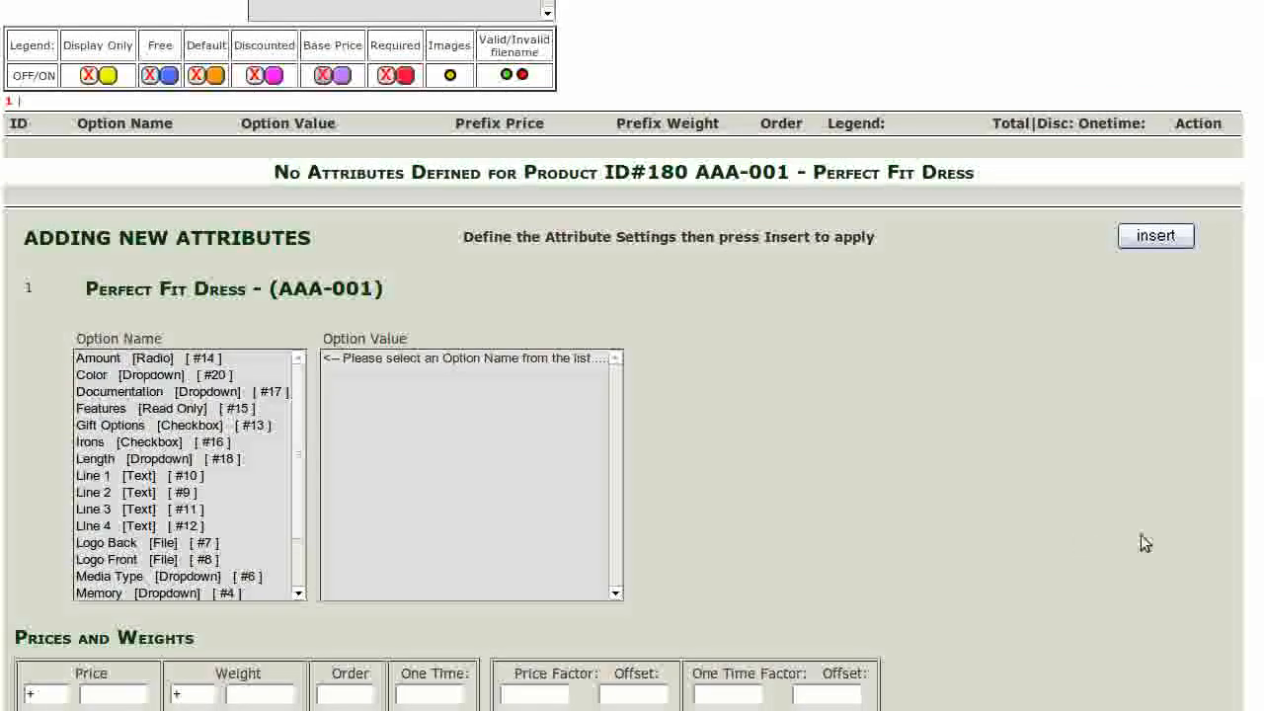
{"action": "mouse_move", "coordinate": [415, 398]}
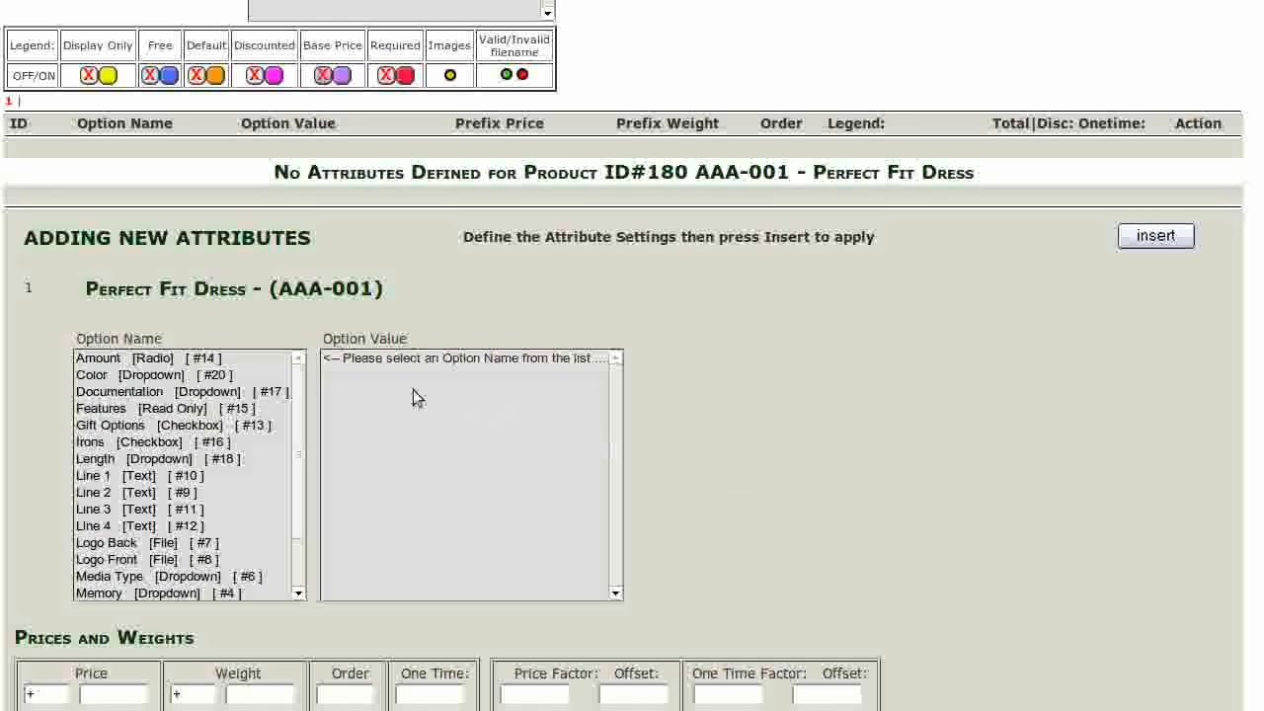
{"action": "left_click", "coordinate": [153, 376]}
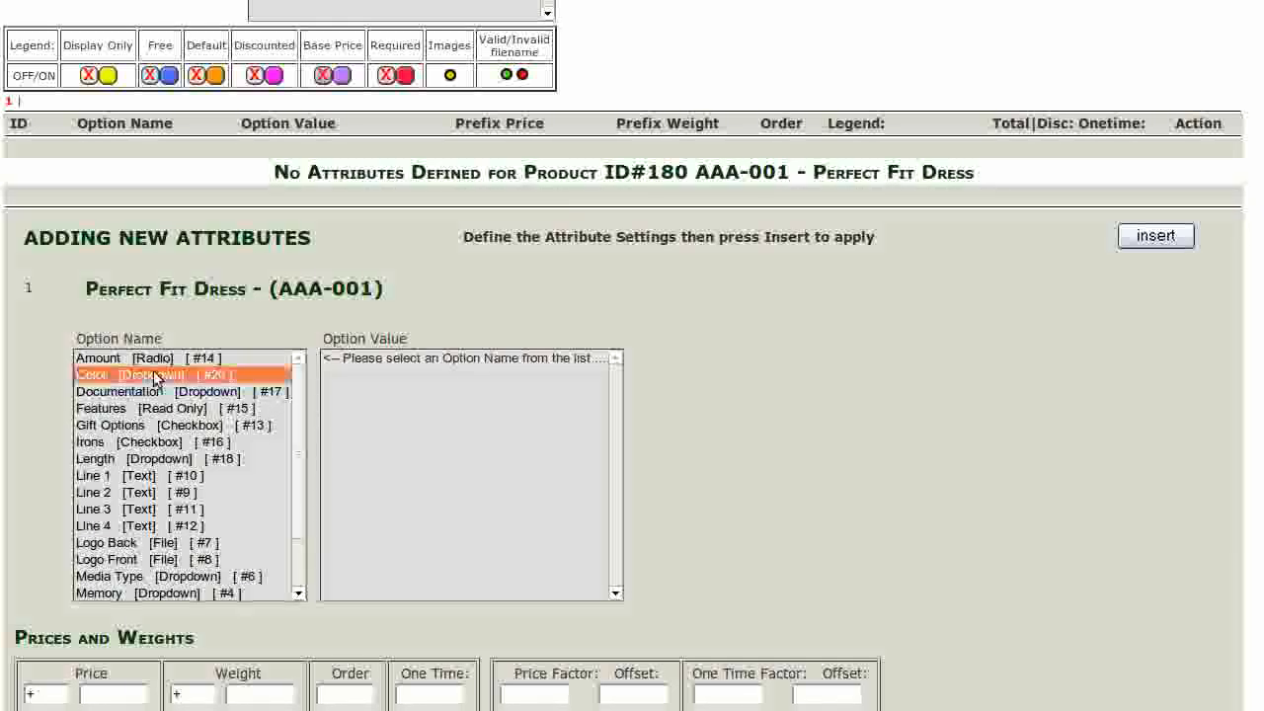
{"action": "left_click", "coordinate": [128, 374]}
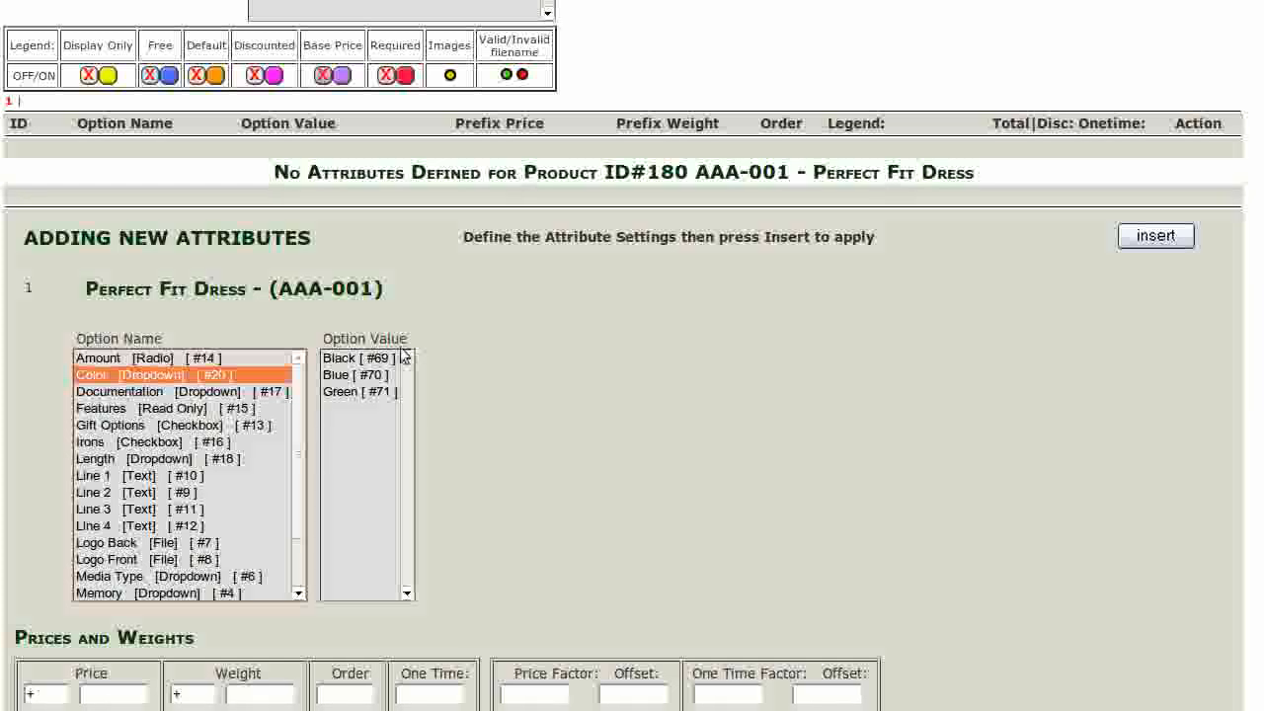
{"action": "left_click", "coordinate": [358, 358]}
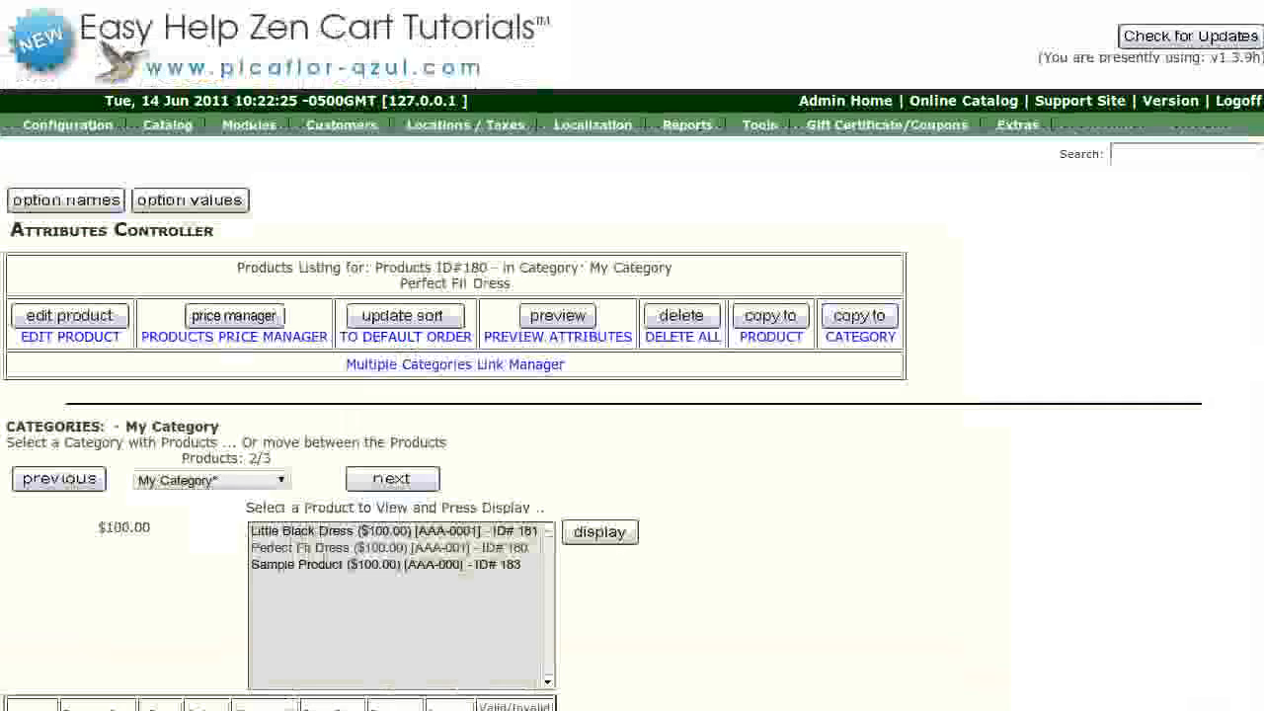
- Attach the Color values Blue and Green to the dress
{"action": "left_click", "coordinate": [600, 532]}
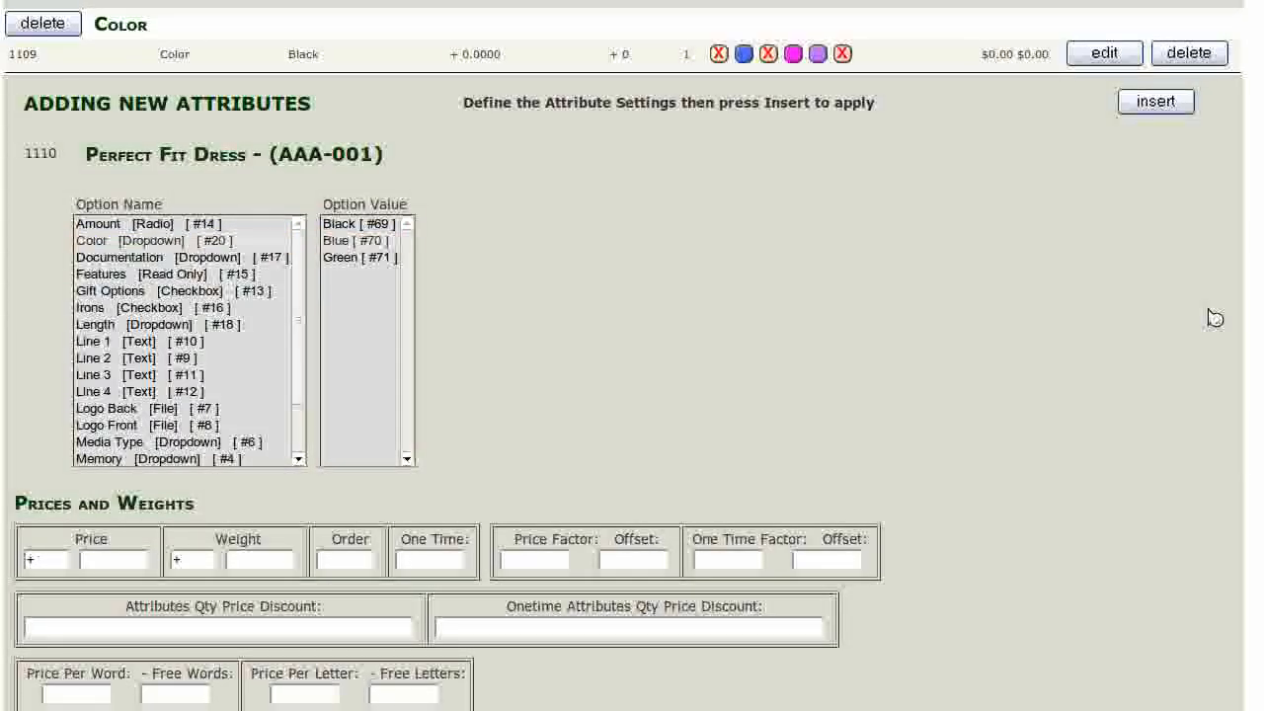
{"action": "left_click", "coordinate": [1155, 101]}
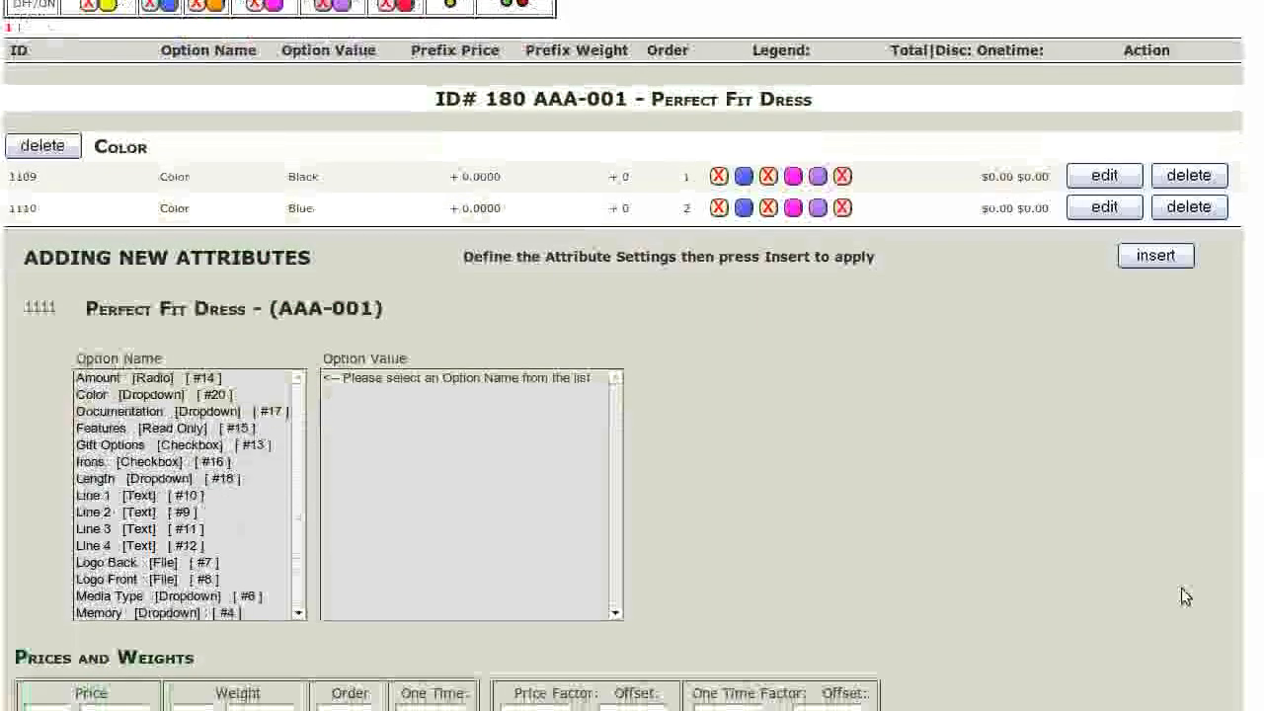
{"action": "left_click", "coordinate": [148, 395]}
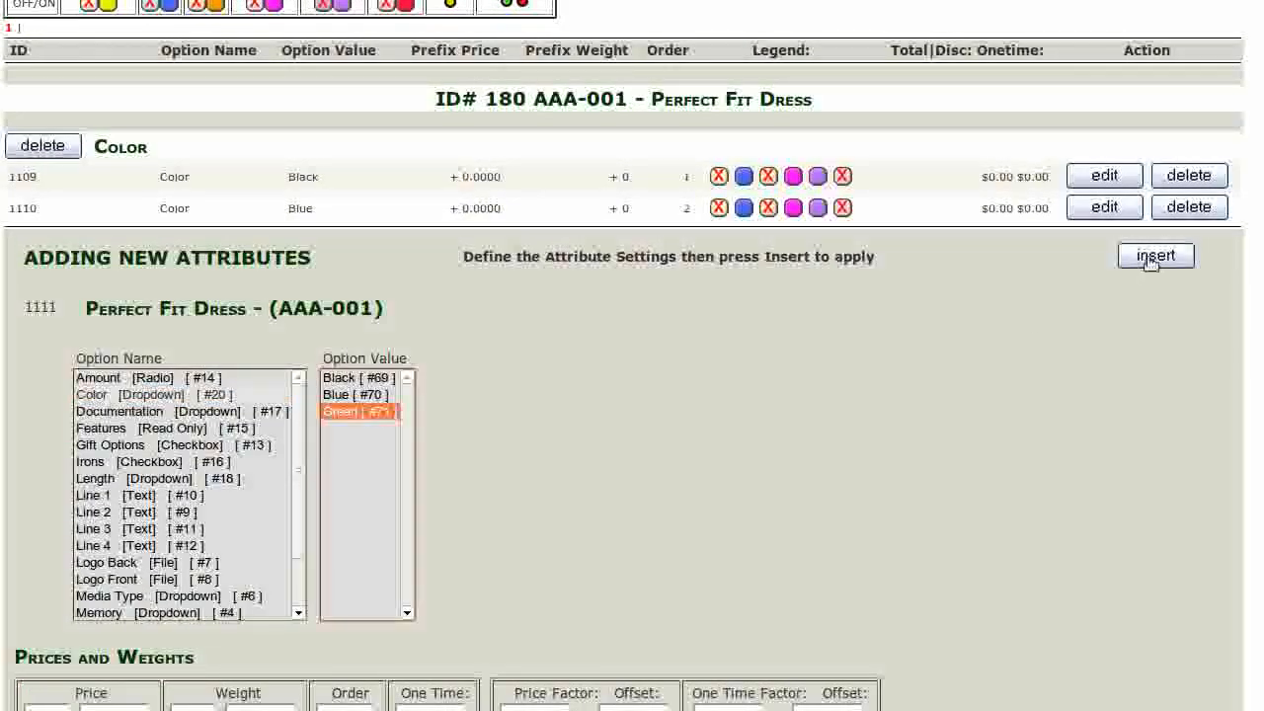
{"action": "left_click", "coordinate": [1156, 256]}
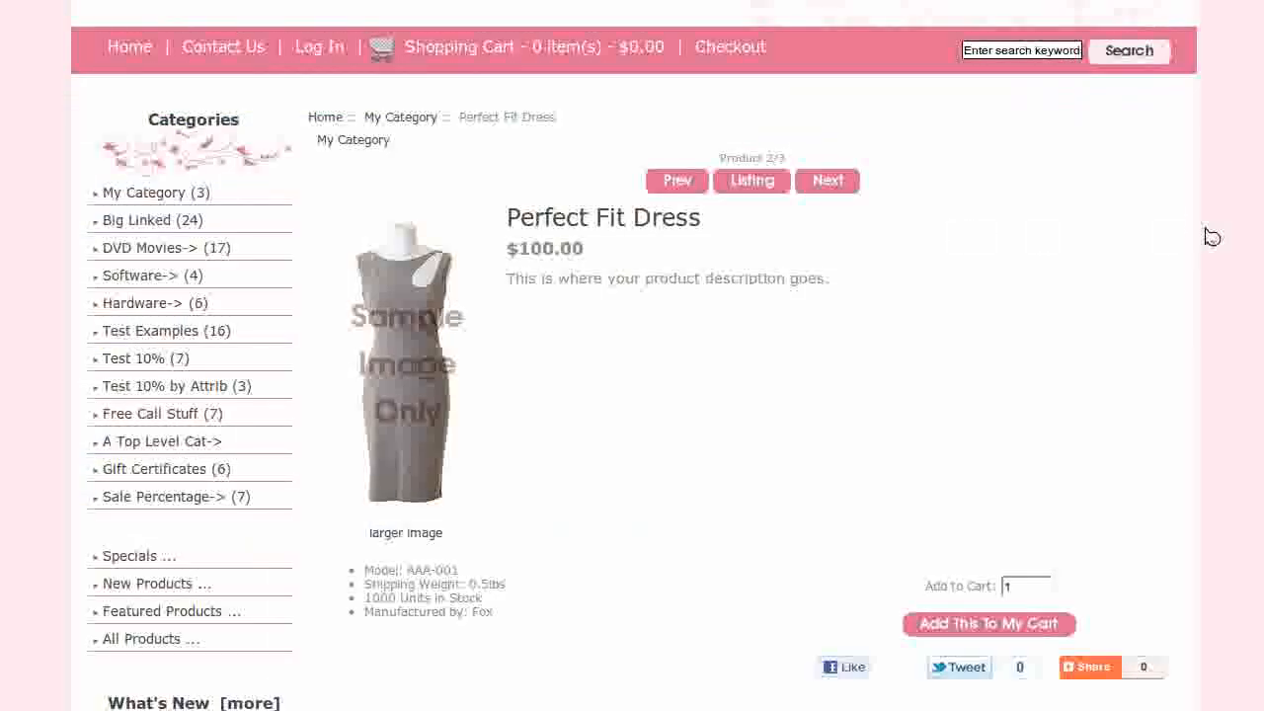
- Open the Perfect Fit Dress Color dropdown listing Black, Blue and Green
{"action": "scroll", "scroll_direction": "up", "scroll_amount": 3}
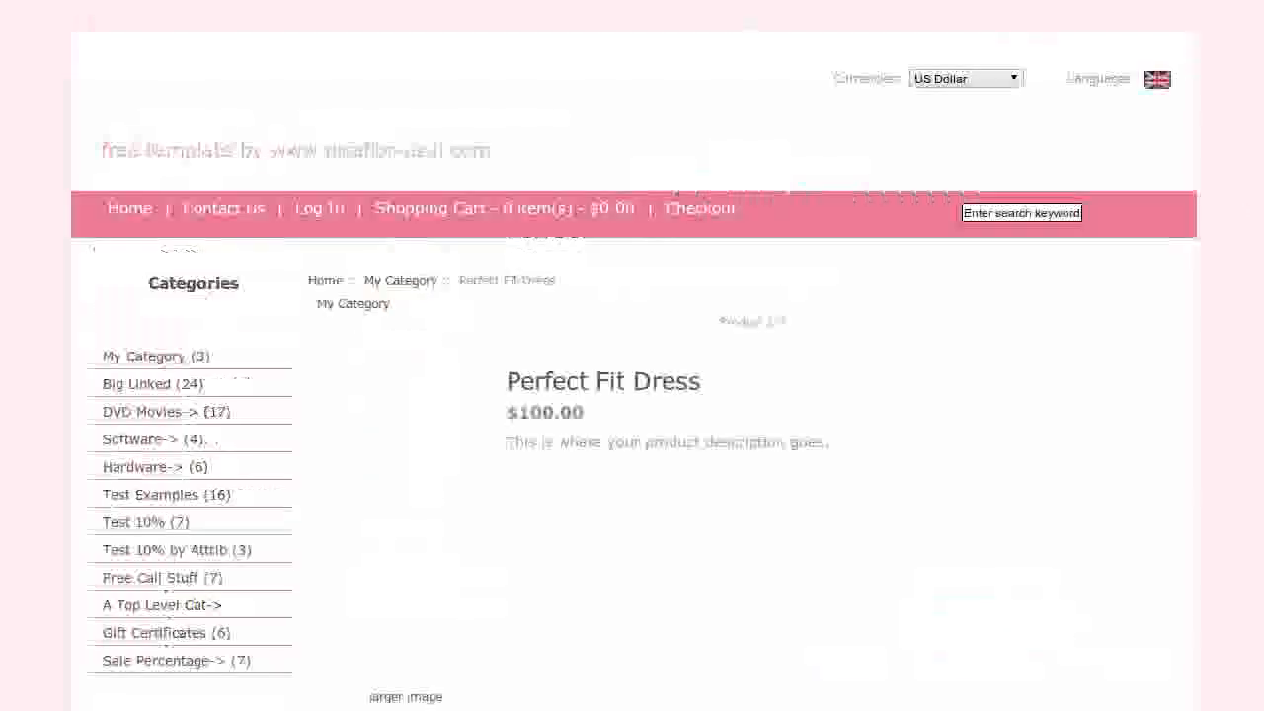
{"action": "scroll", "scroll_direction": "up", "scroll_amount": 3}
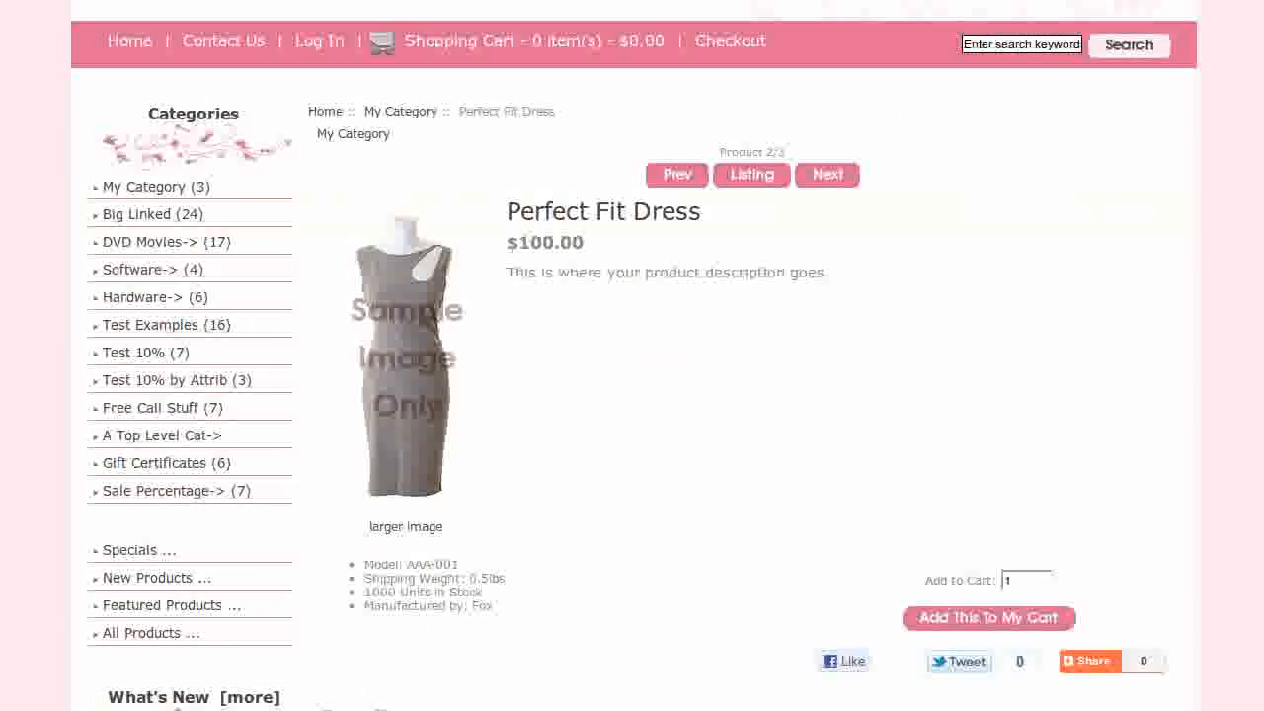
{"action": "scroll", "scroll_direction": "down", "scroll_amount": 3}
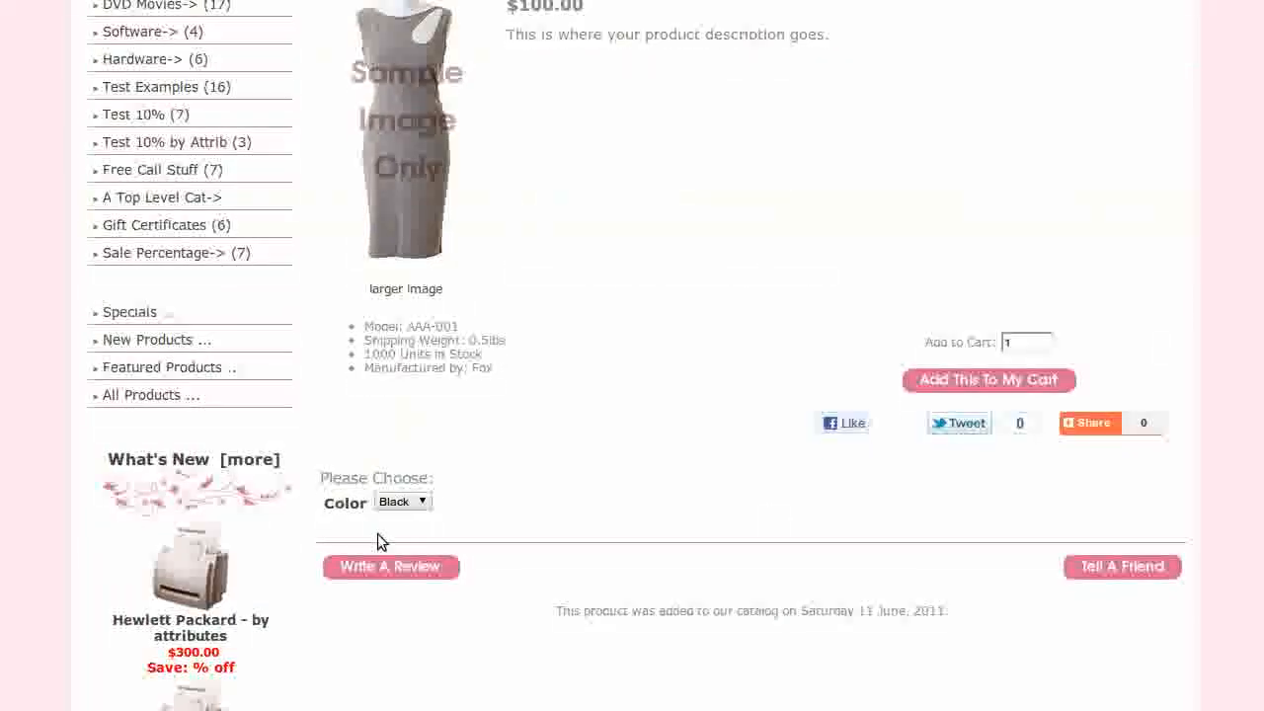
{"action": "left_click", "coordinate": [402, 501]}
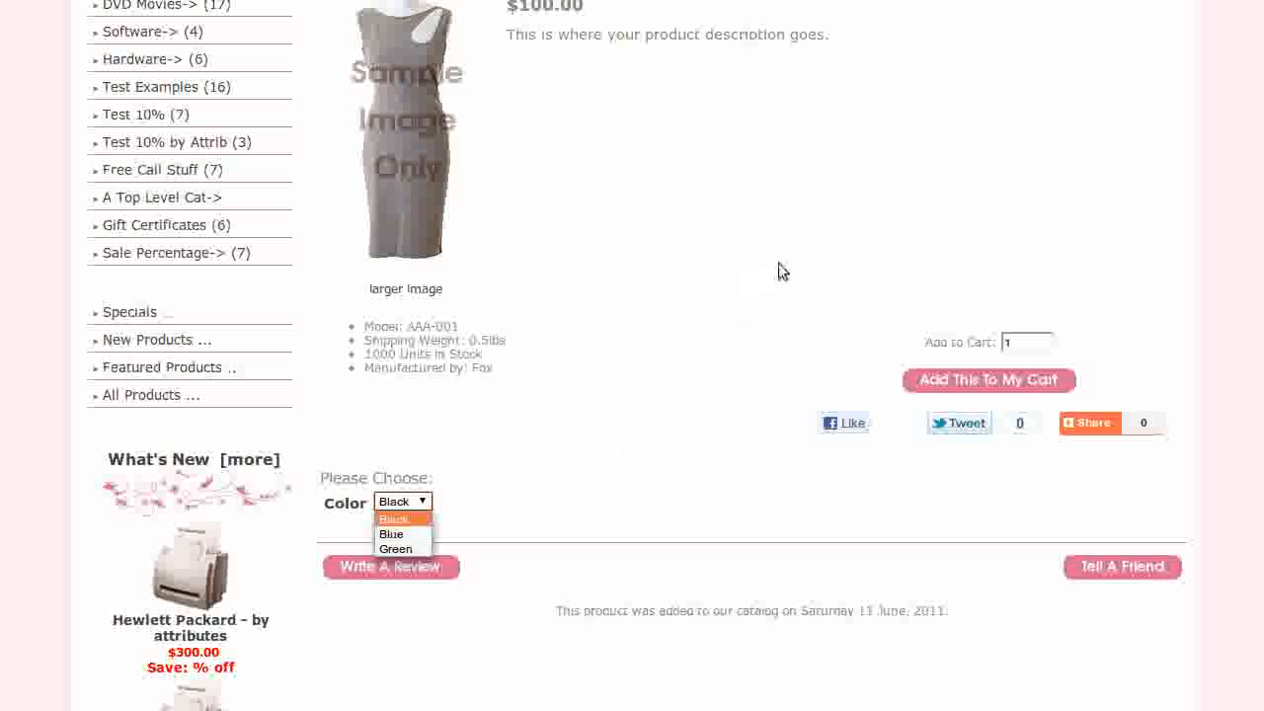
{"action": "mouse_move", "coordinate": [820, 254]}
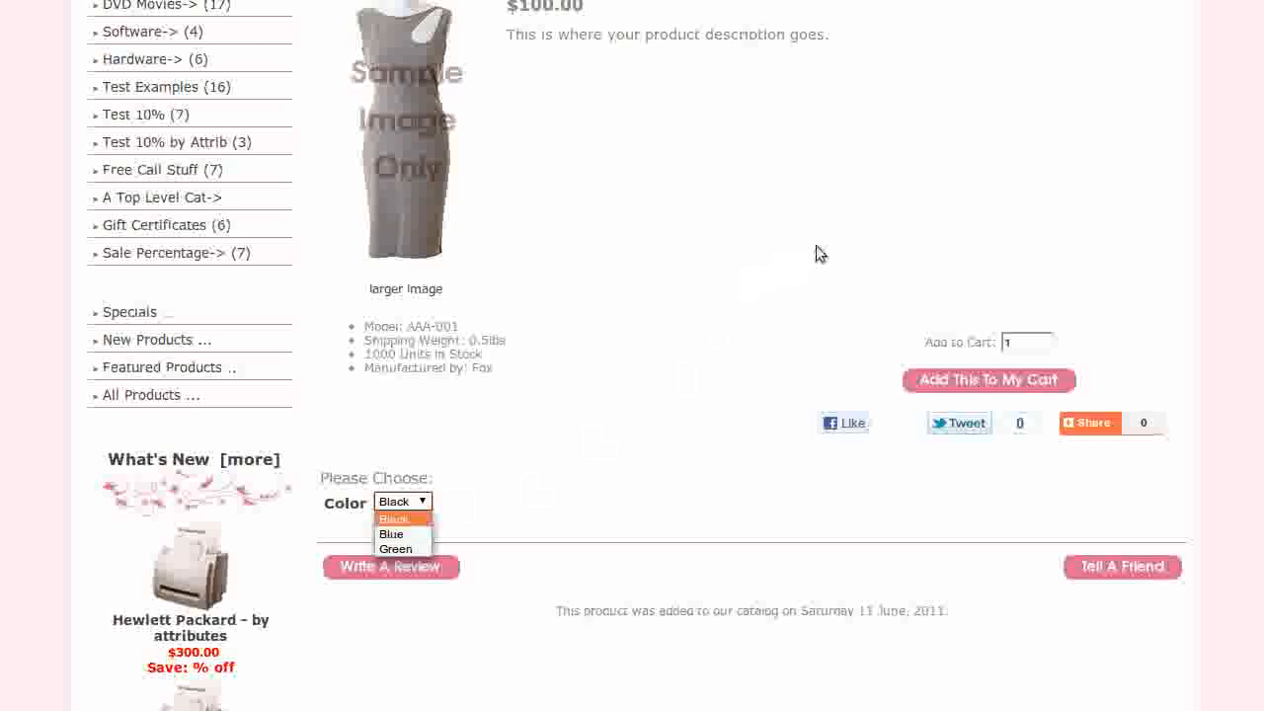